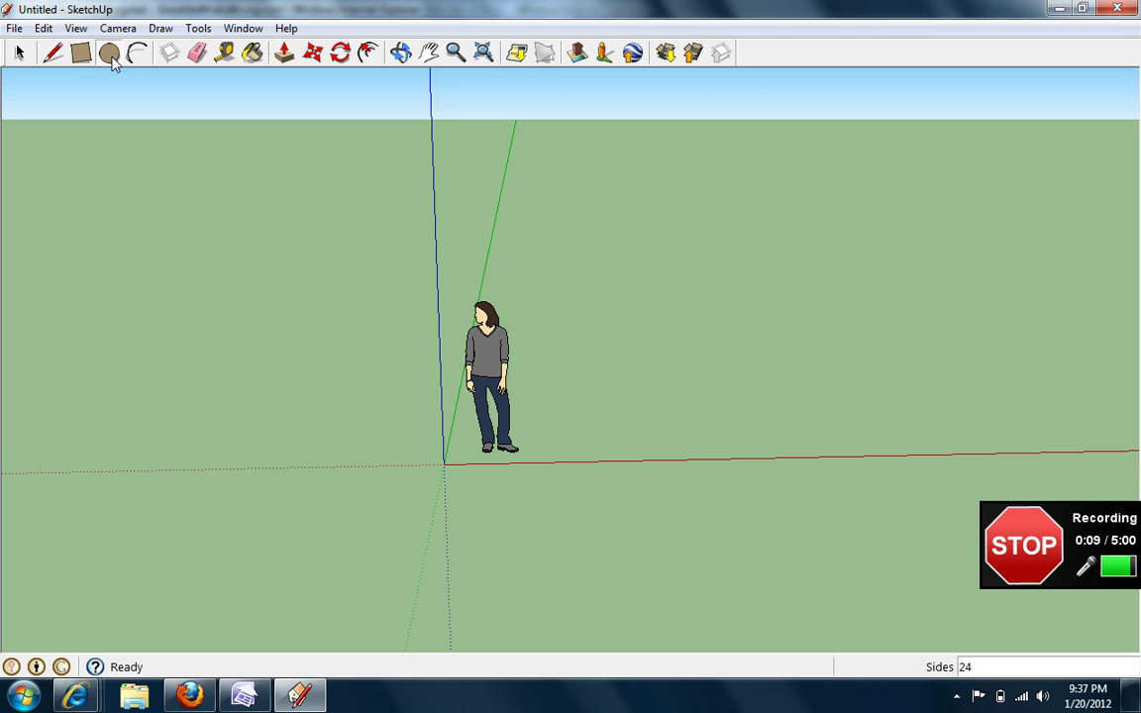
Draw a large circle on the ground beside the figure and a smaller circle to its right.
{"action": "left_click", "coordinate": [107, 53]}
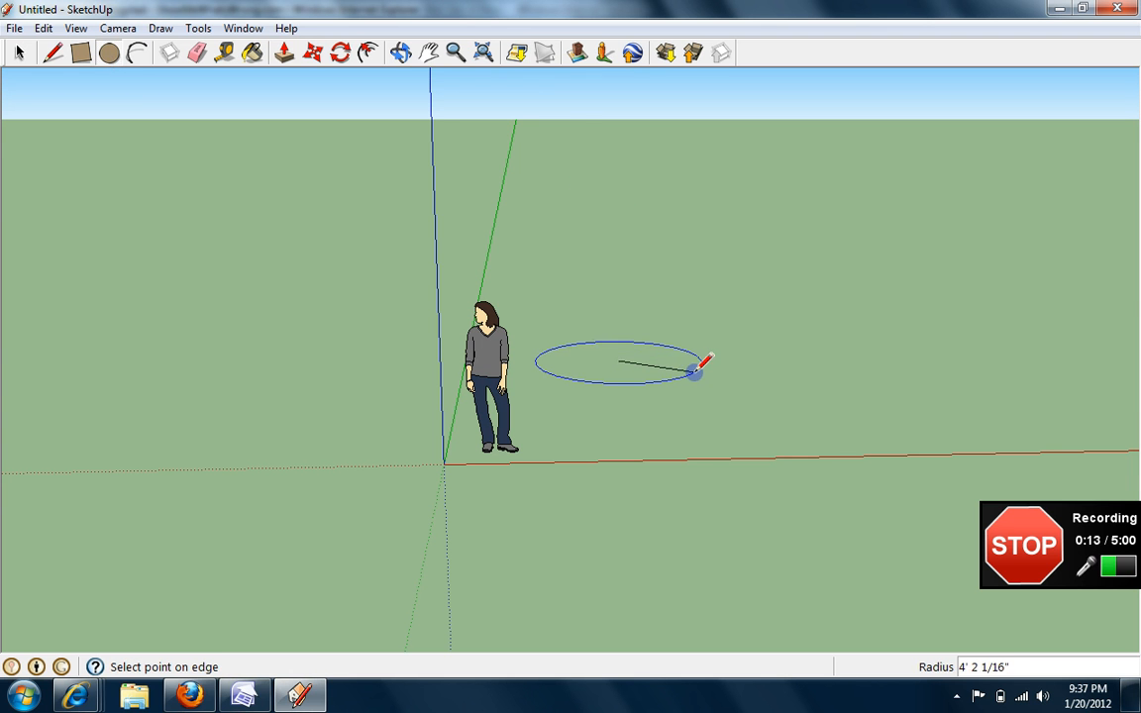
{"action": "left_click", "coordinate": [697, 381]}
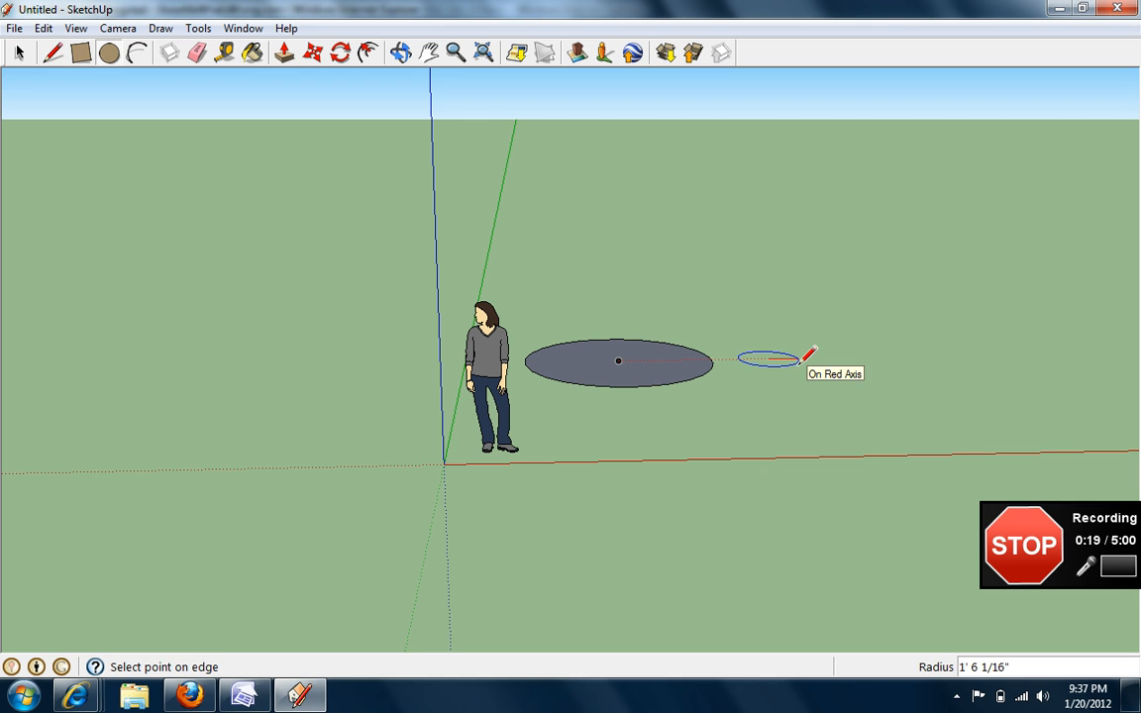
{"action": "left_click", "coordinate": [766, 359]}
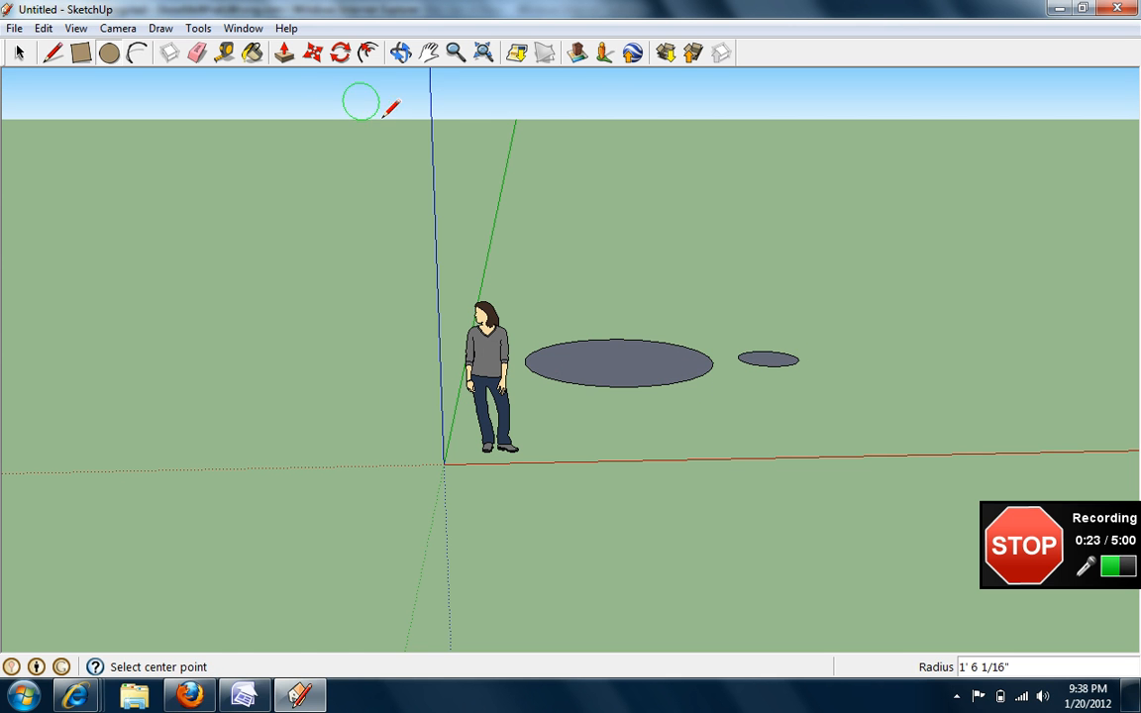
{"action": "mouse_move", "coordinate": [286, 54]}
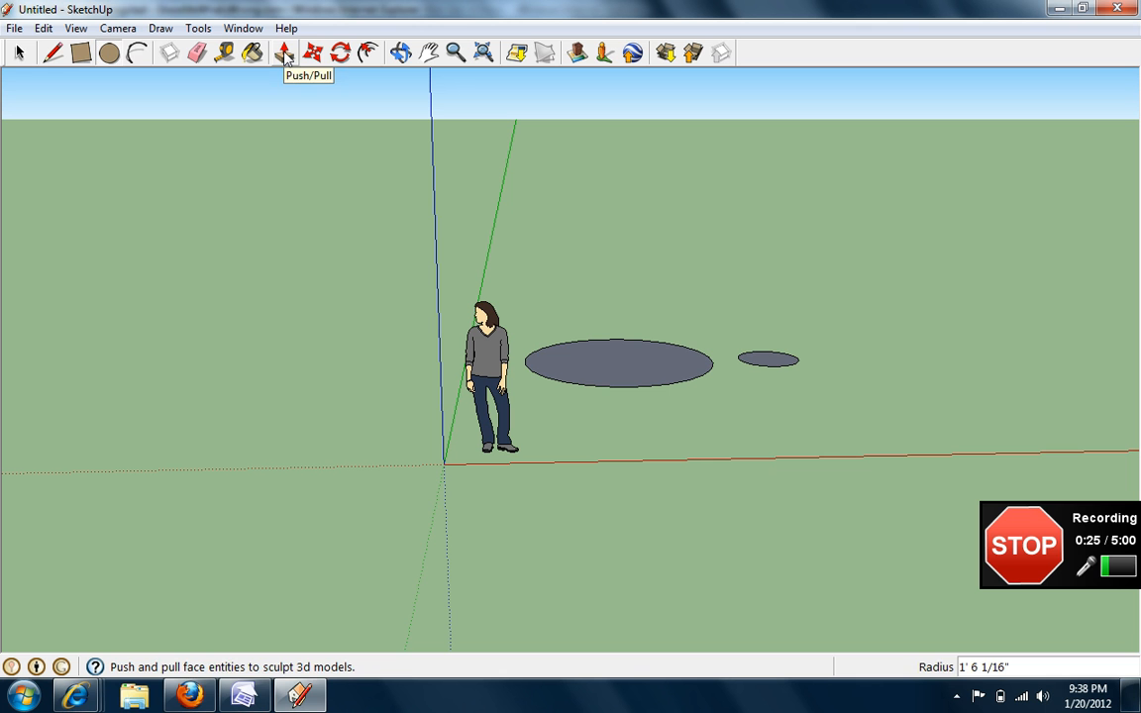
Push/Pull the large circle into a tall wide cylinder and the small one into a shorter booster.
{"action": "left_click", "coordinate": [285, 53]}
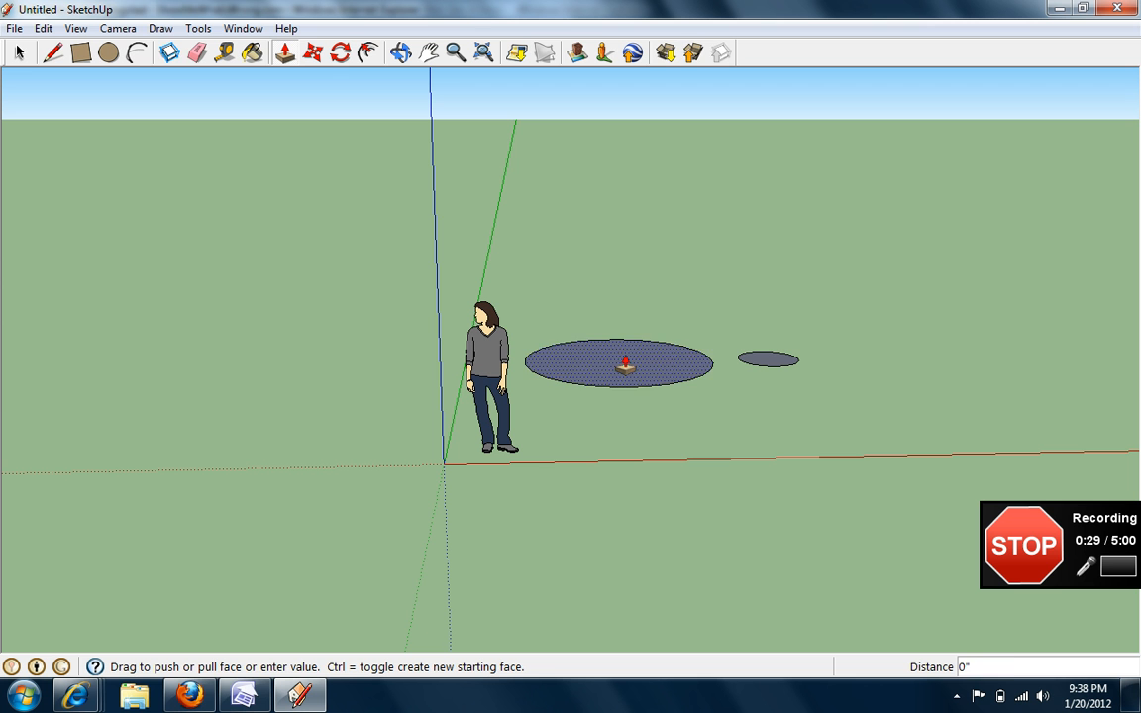
{"action": "left_click_drag", "start_coordinate": [616, 362], "coordinate": [616, 149]}
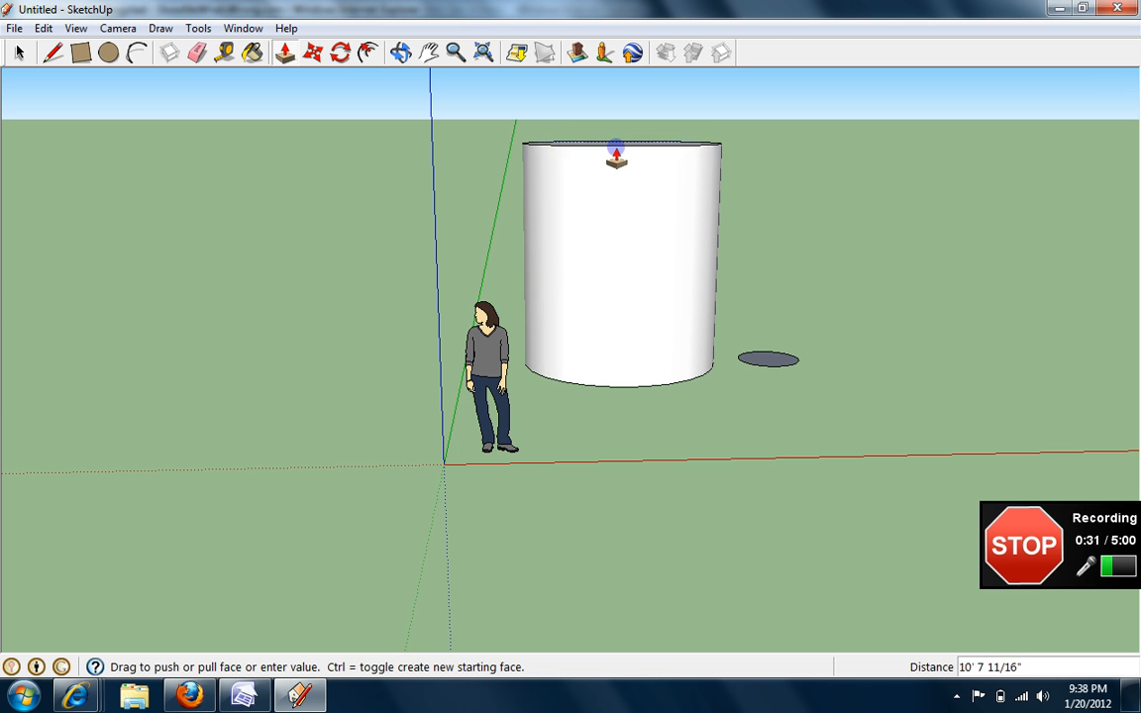
{"action": "left_click_drag", "start_coordinate": [617, 154], "coordinate": [755, 220]}
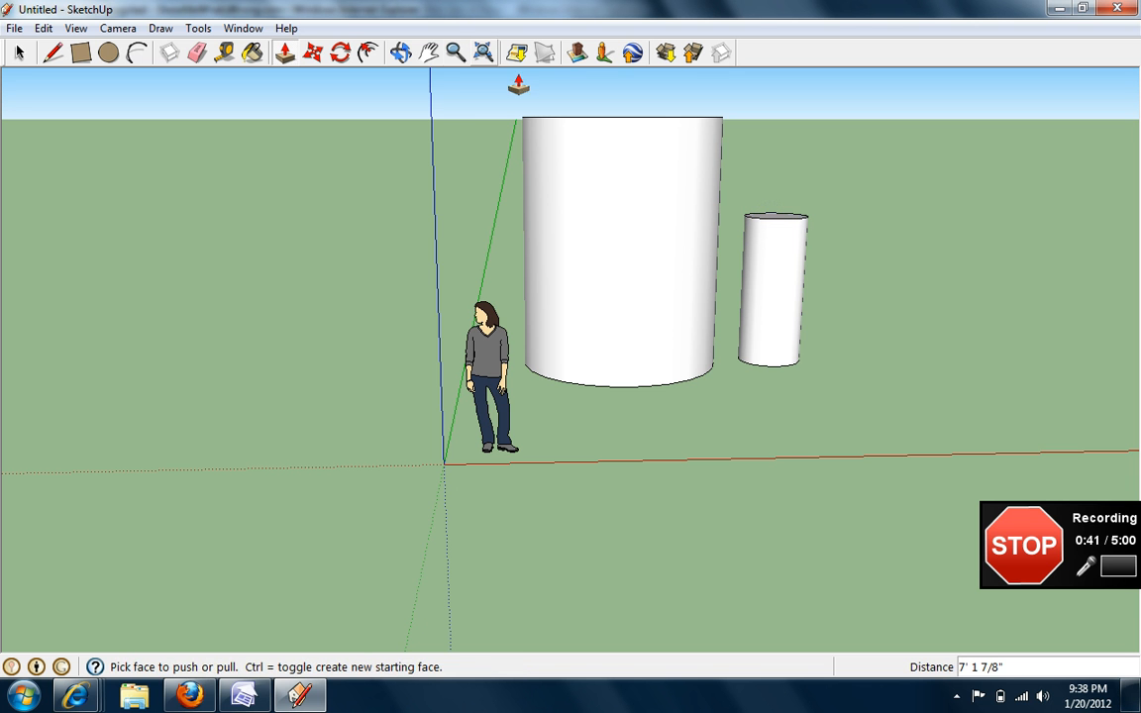
{"action": "left_click", "coordinate": [447, 53]}
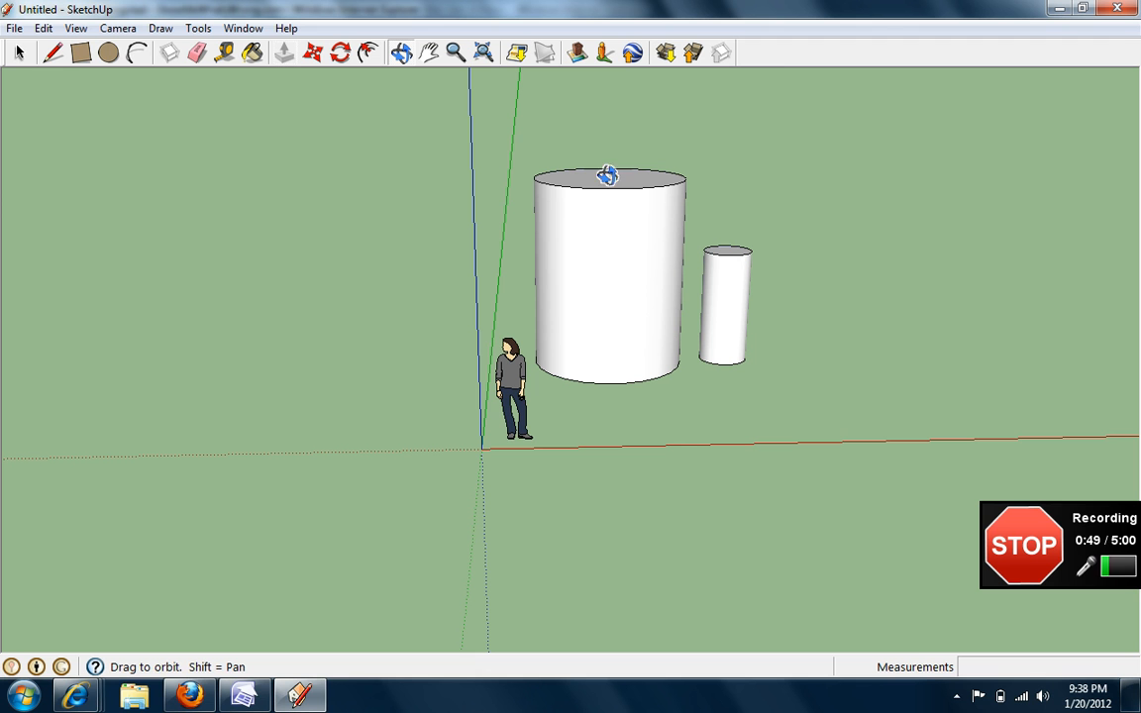
{"action": "mouse_move", "coordinate": [167, 139]}
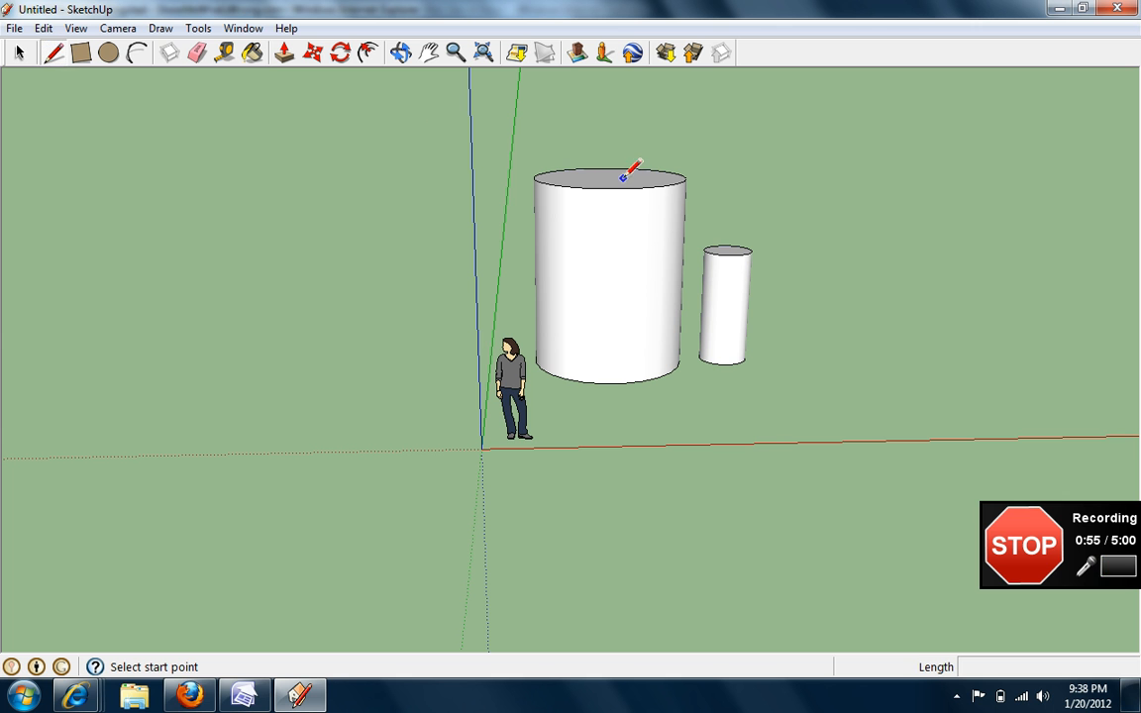
{"action": "mouse_move", "coordinate": [616, 177]}
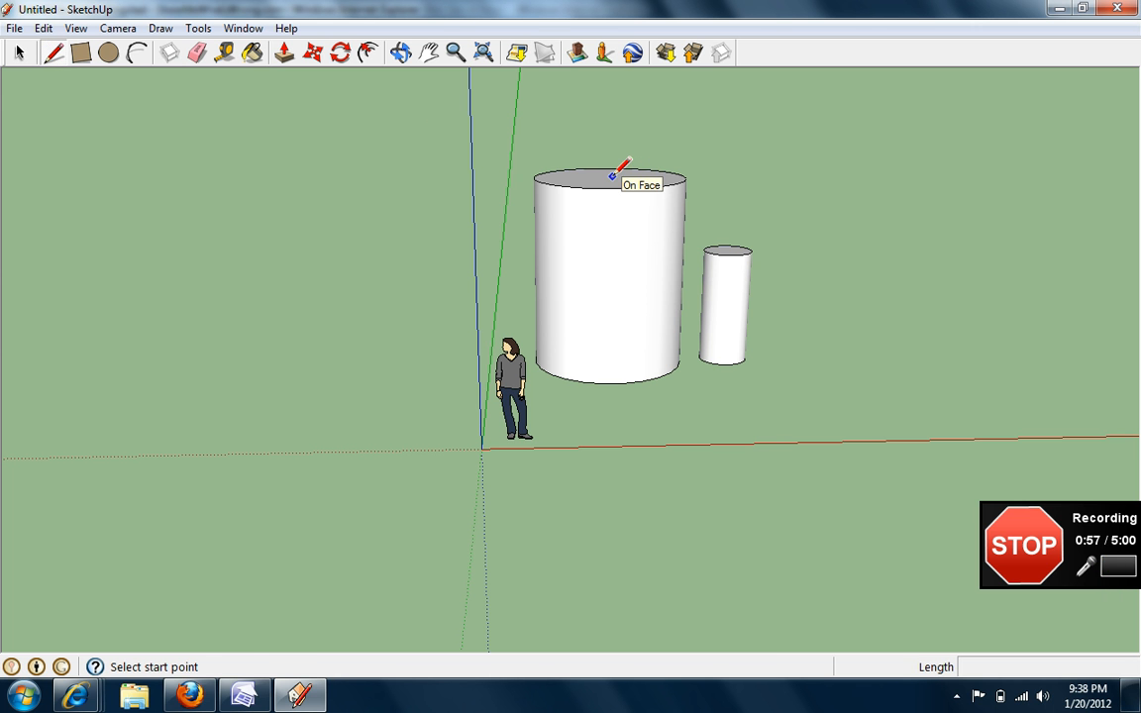
Draw a vertical triangle on the big cylinder's top, from its centre out to the rim.
{"action": "left_click", "coordinate": [610, 174]}
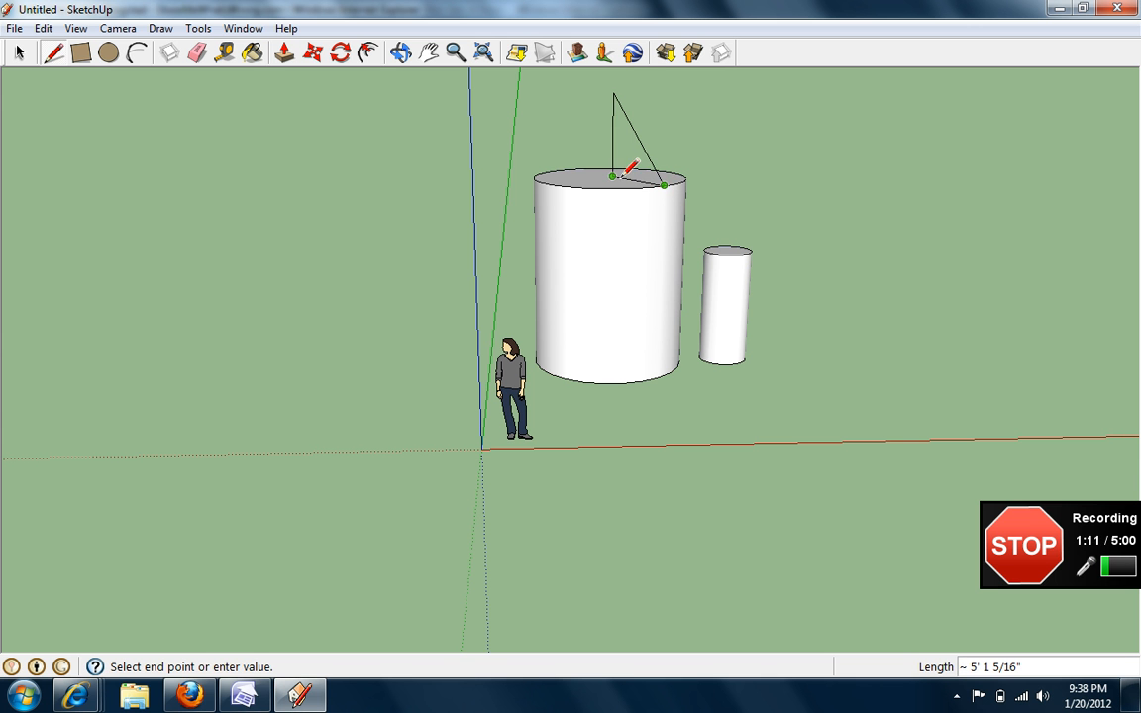
{"action": "left_click", "coordinate": [658, 184]}
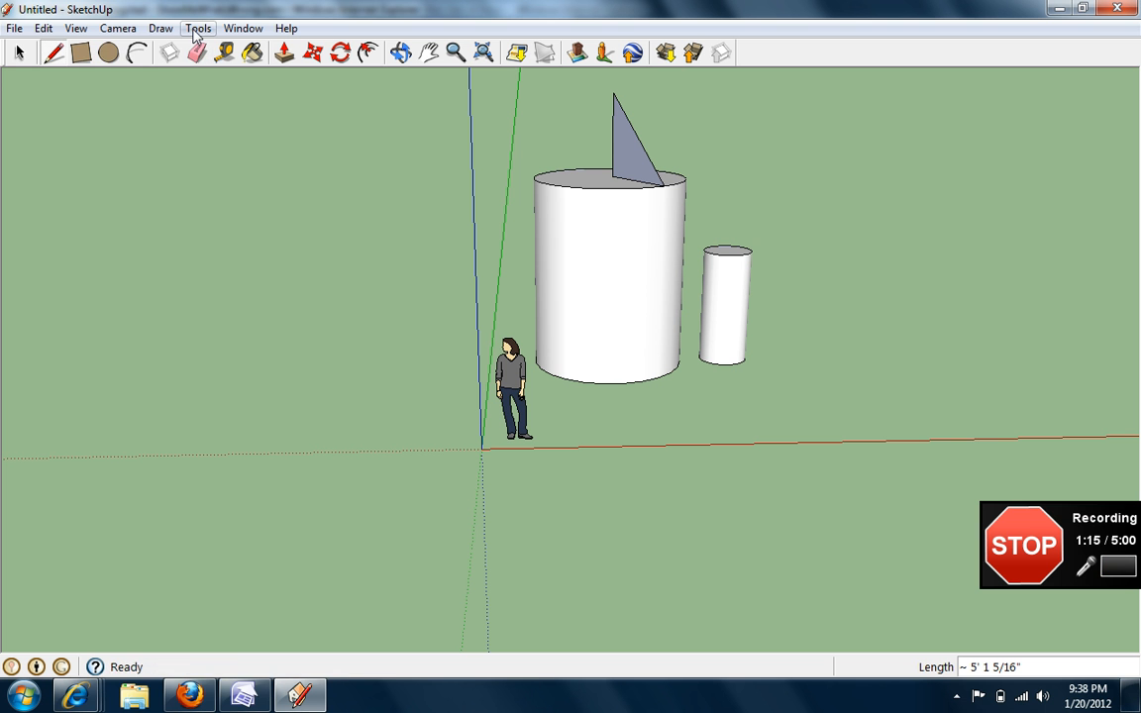
Sweep the triangle around the top rim with Follow Me to form a cone.
{"action": "left_click", "coordinate": [202, 27]}
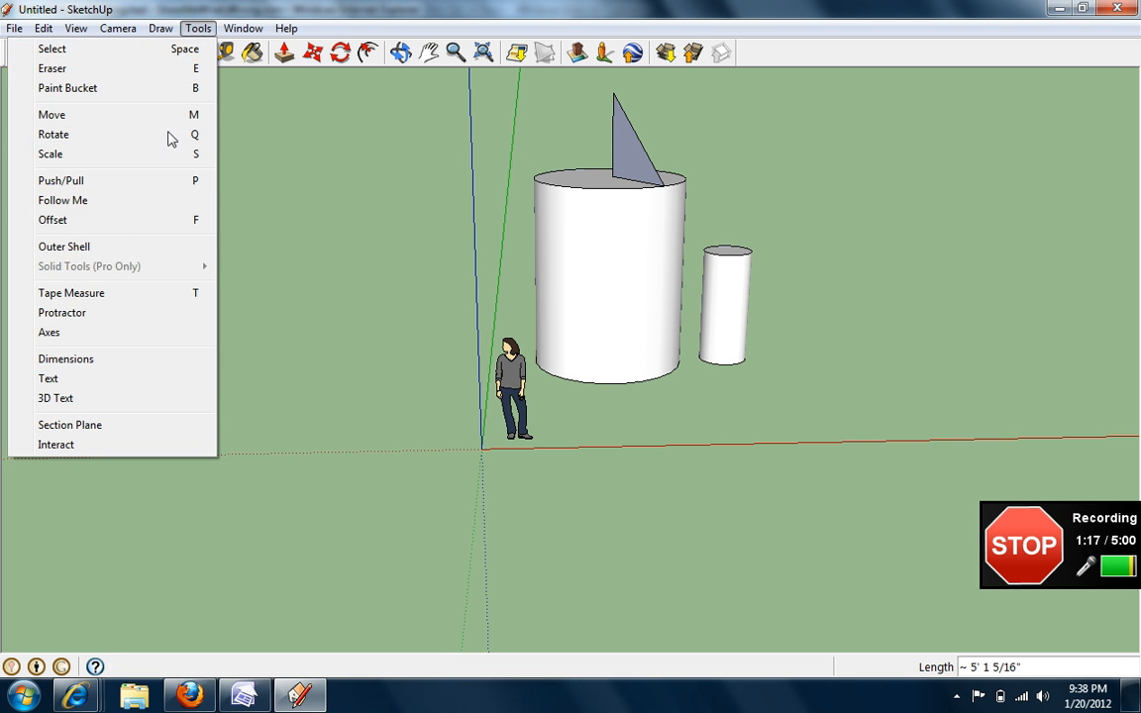
{"action": "left_click", "coordinate": [60, 180]}
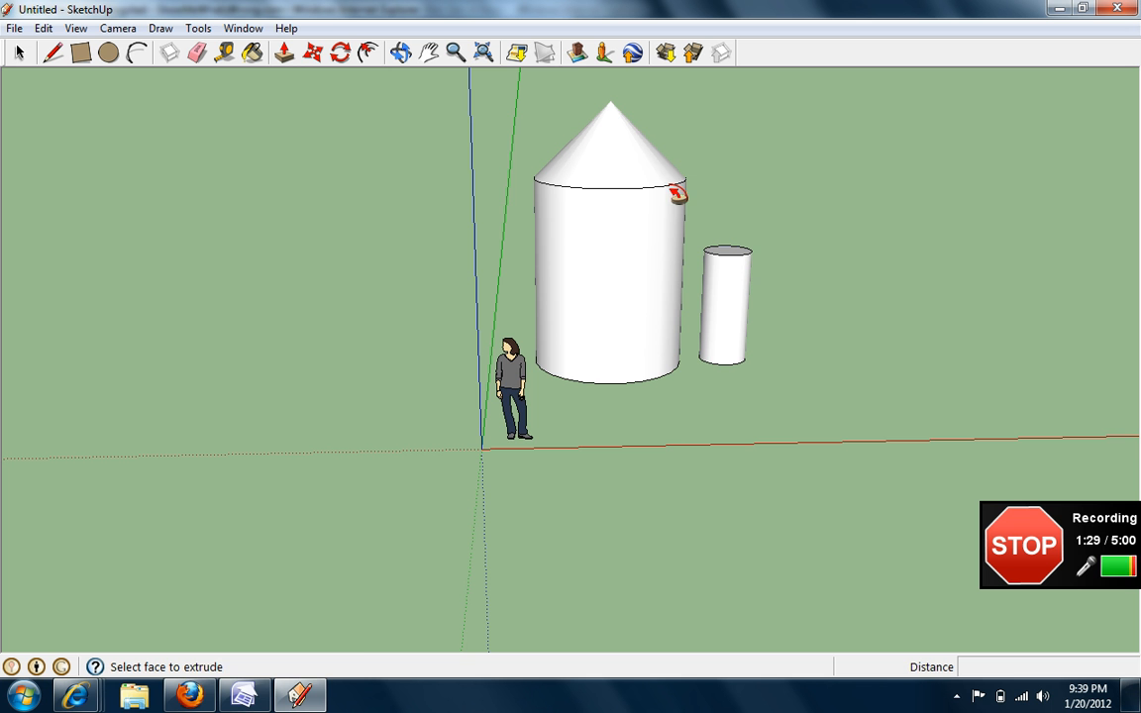
{"action": "left_click", "coordinate": [459, 53]}
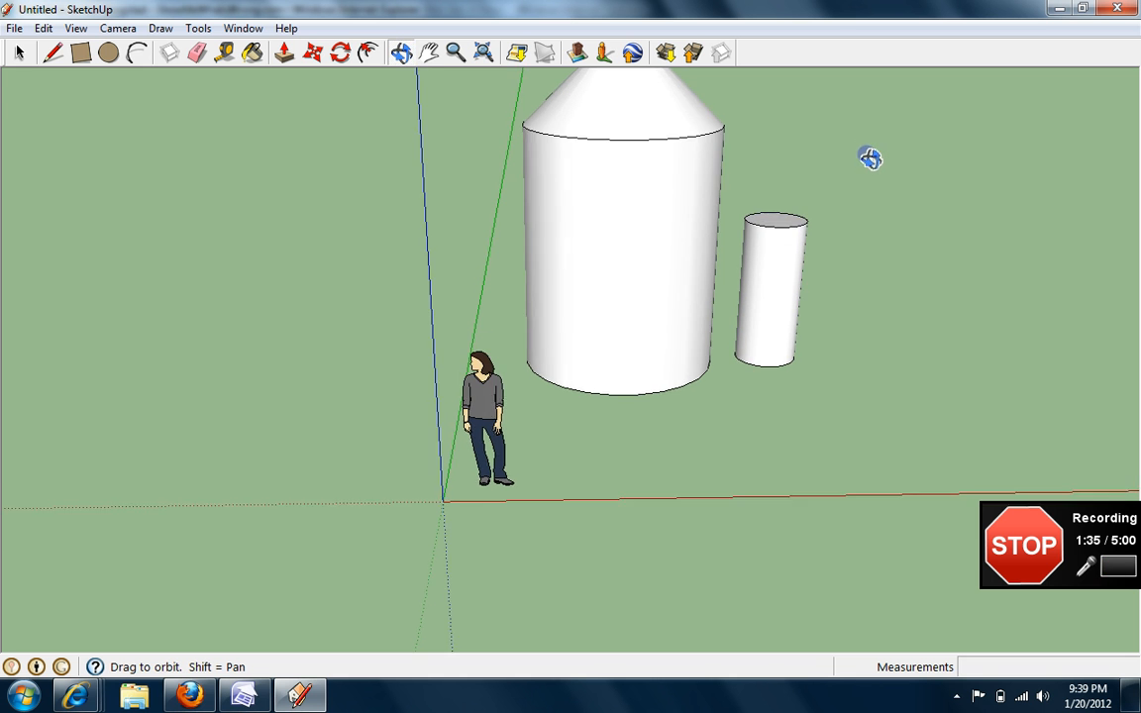
Draw a triangle profile on the booster's top and Follow Me it around the rim into a cone.
{"action": "left_click_drag", "start_coordinate": [870, 156], "coordinate": [330, 123]}
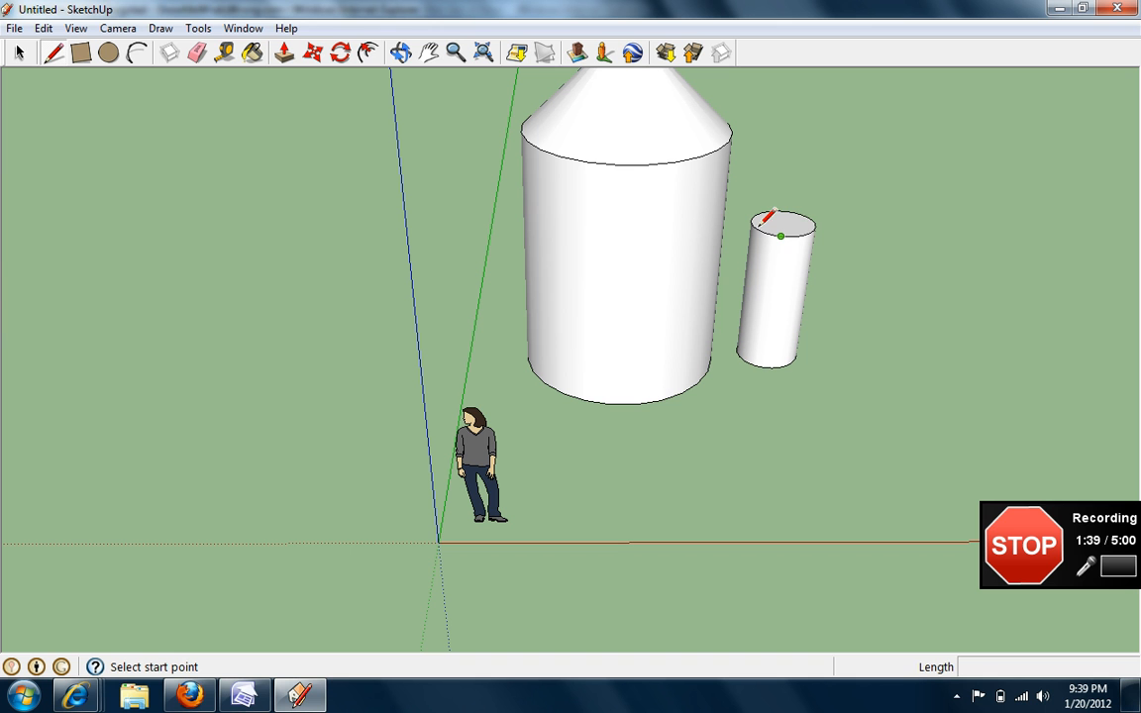
{"action": "mouse_move", "coordinate": [782, 242]}
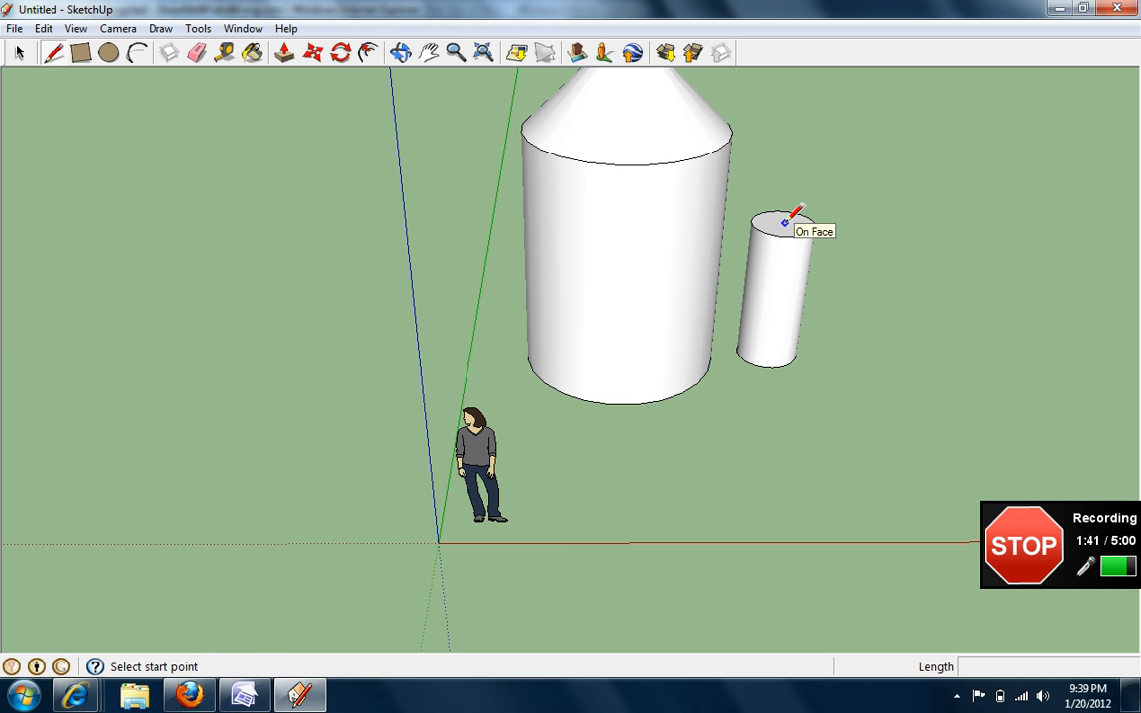
{"action": "left_click", "coordinate": [786, 221]}
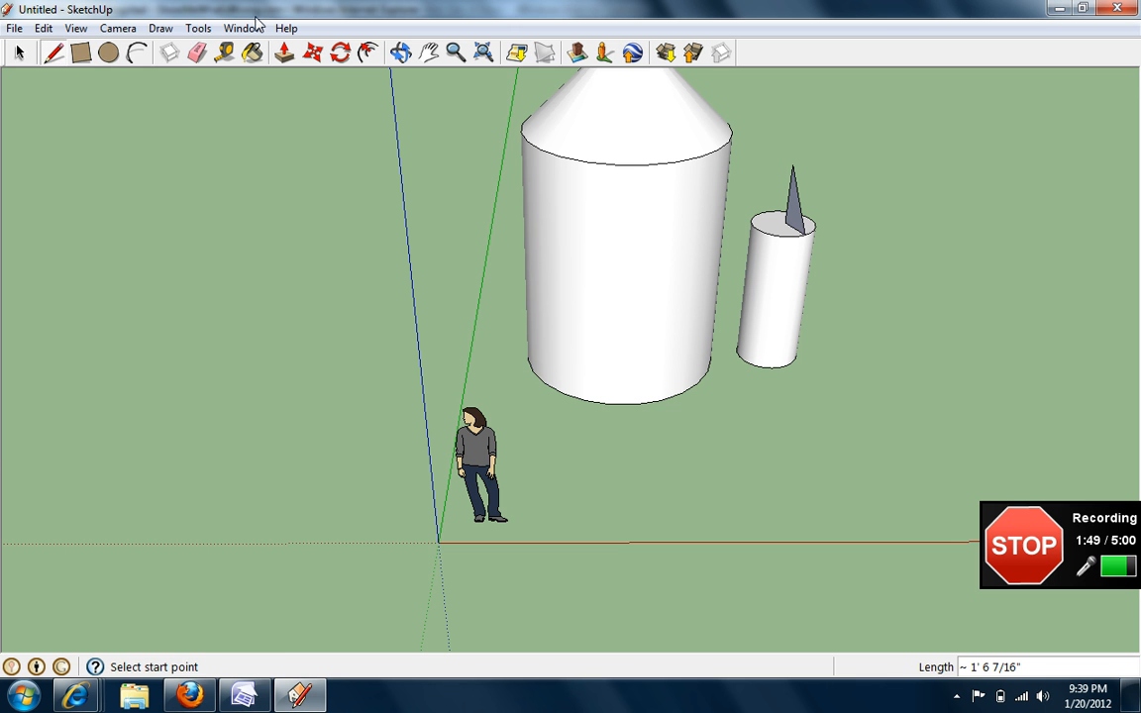
{"action": "left_click", "coordinate": [204, 26]}
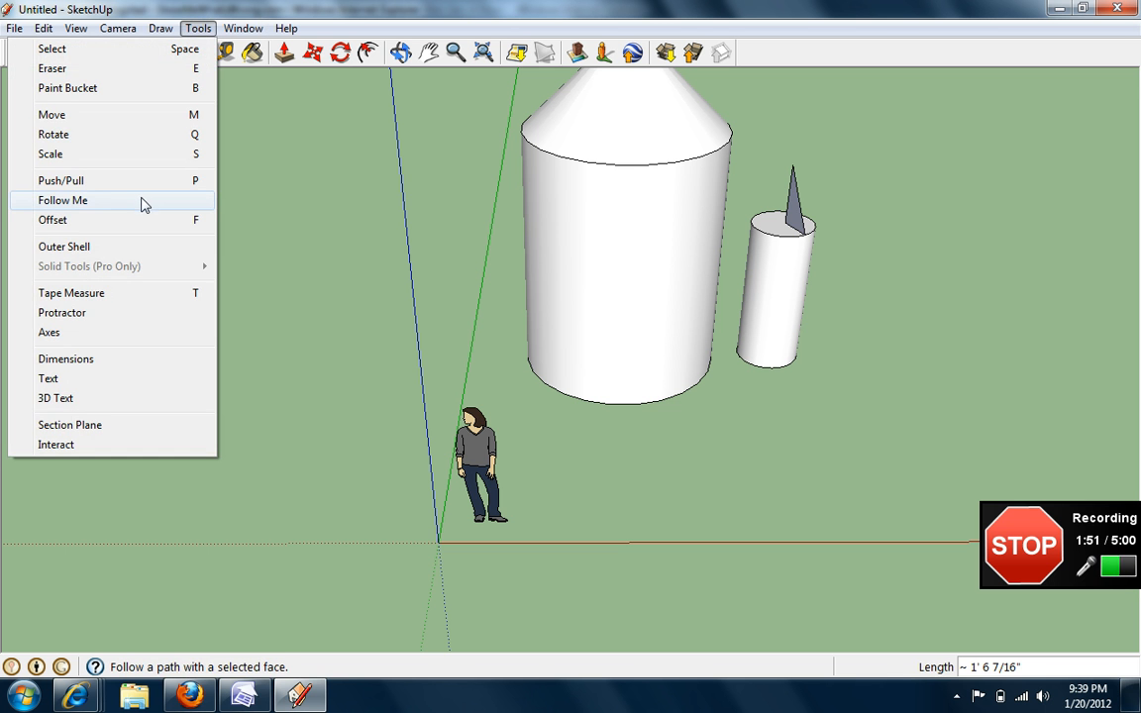
{"action": "left_click", "coordinate": [61, 180]}
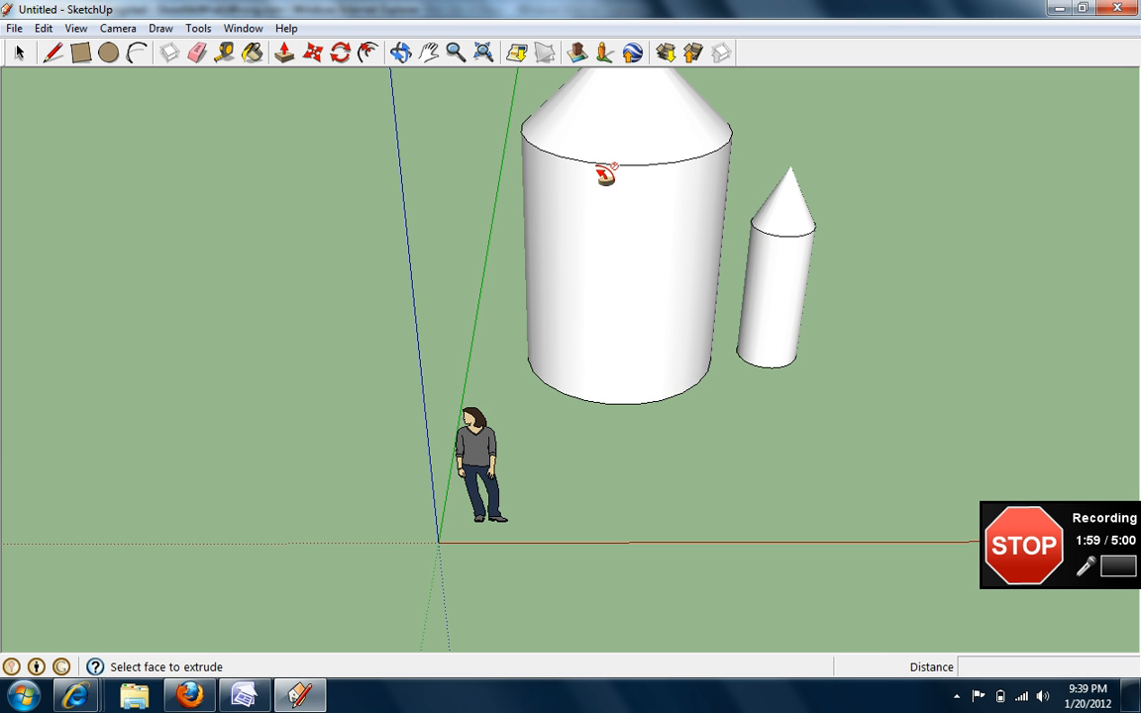
{"action": "left_click", "coordinate": [397, 52]}
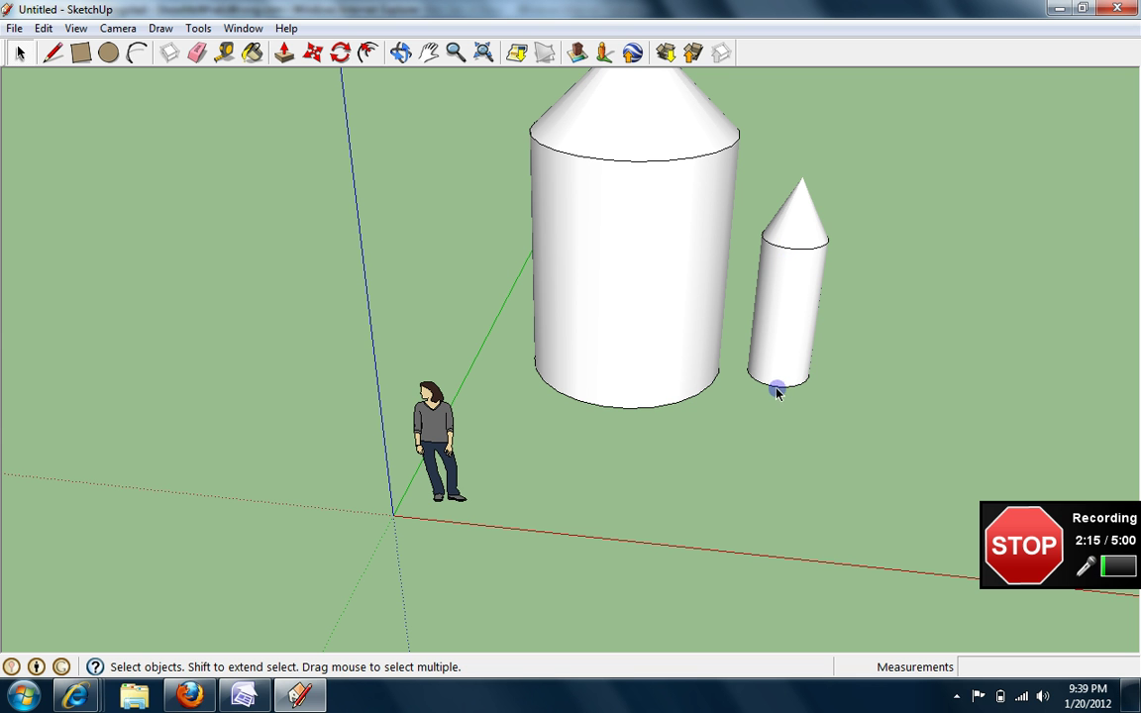
Move a copy of the booster in front of the main cylinder and orbit to check it.
{"action": "left_click", "coordinate": [779, 388]}
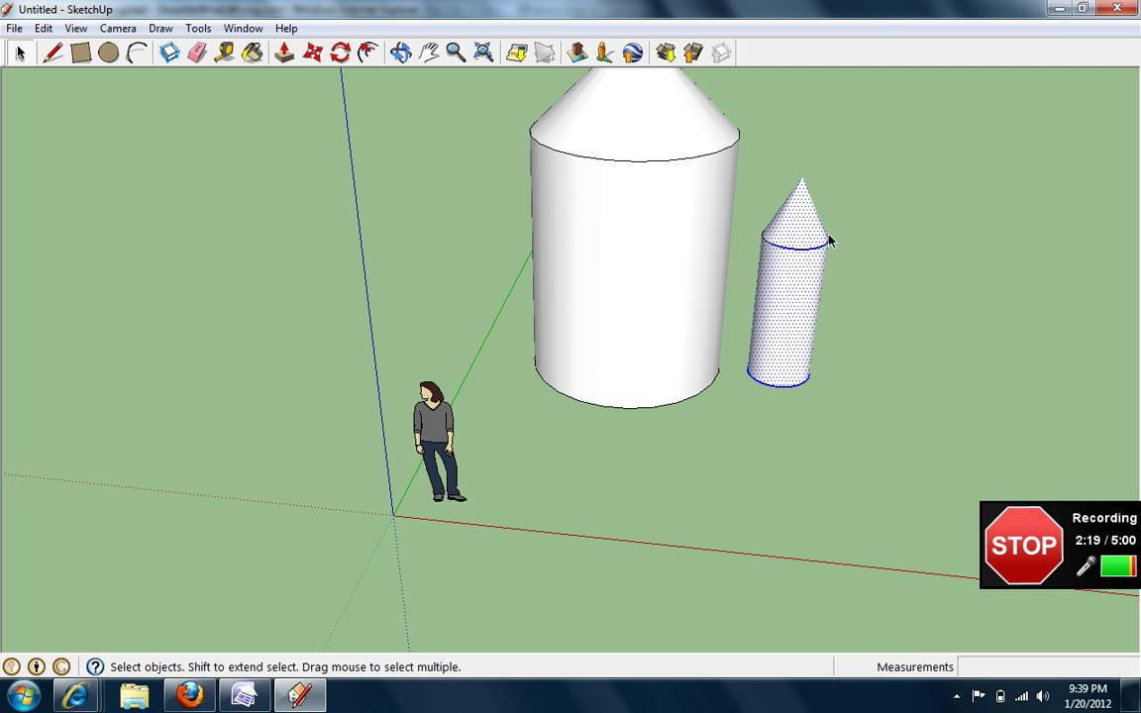
{"action": "mouse_move", "coordinate": [797, 334]}
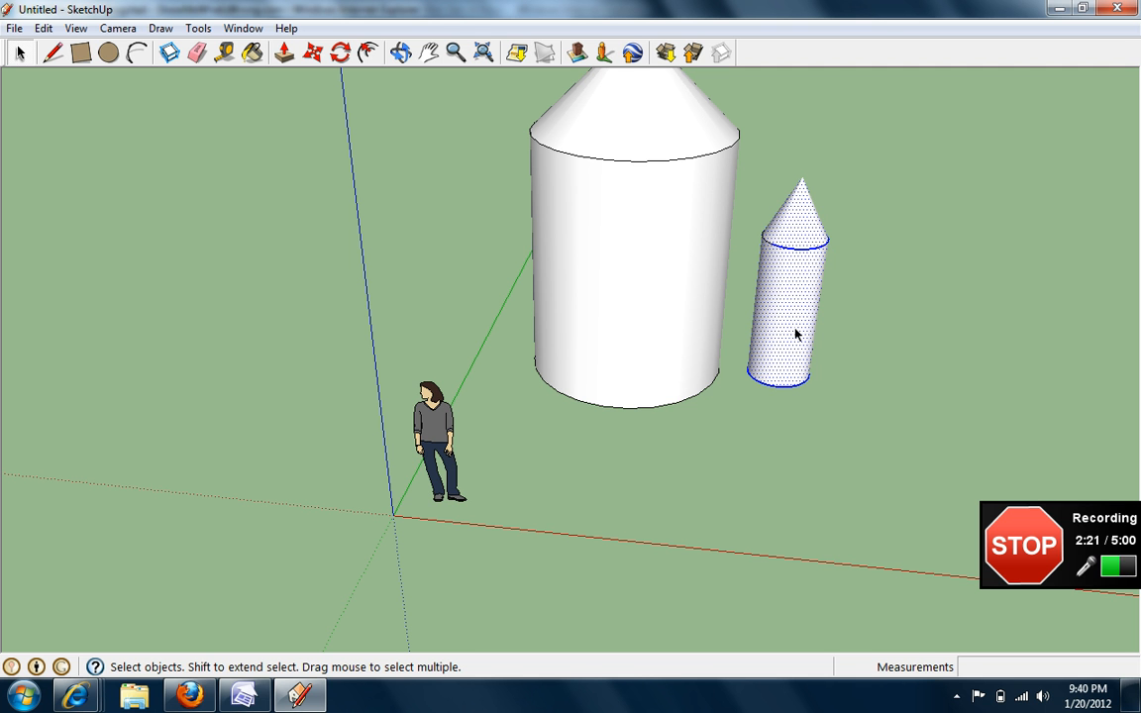
{"action": "mouse_move", "coordinate": [839, 373]}
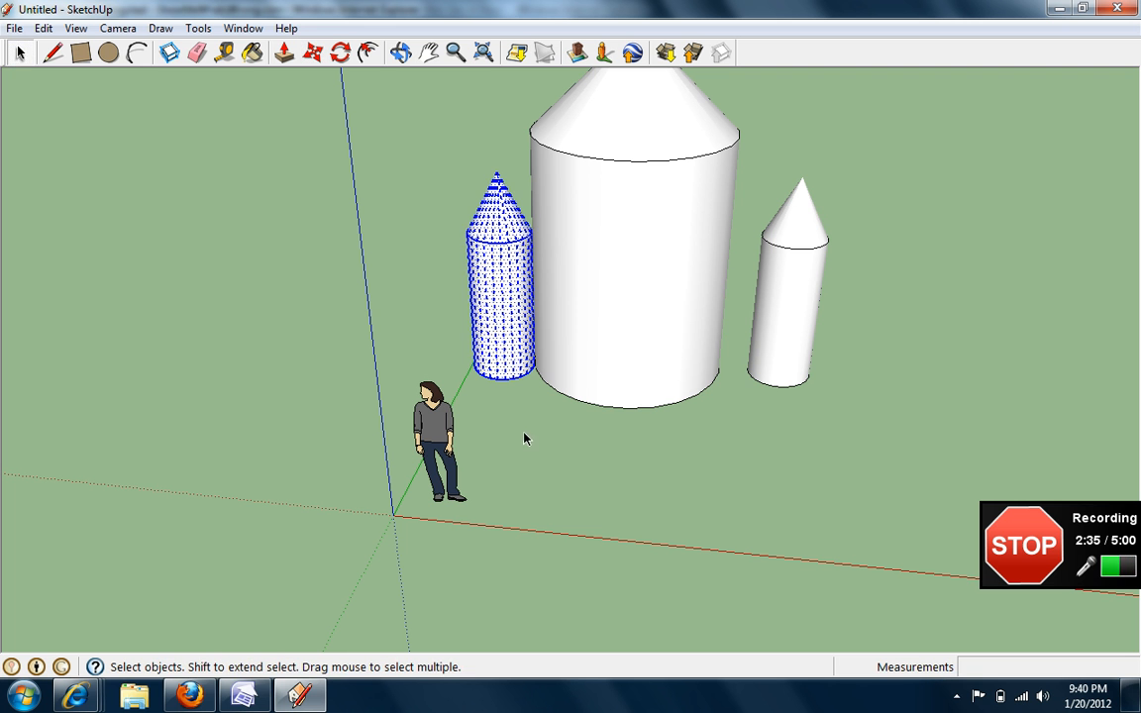
{"action": "left_click", "coordinate": [596, 443]}
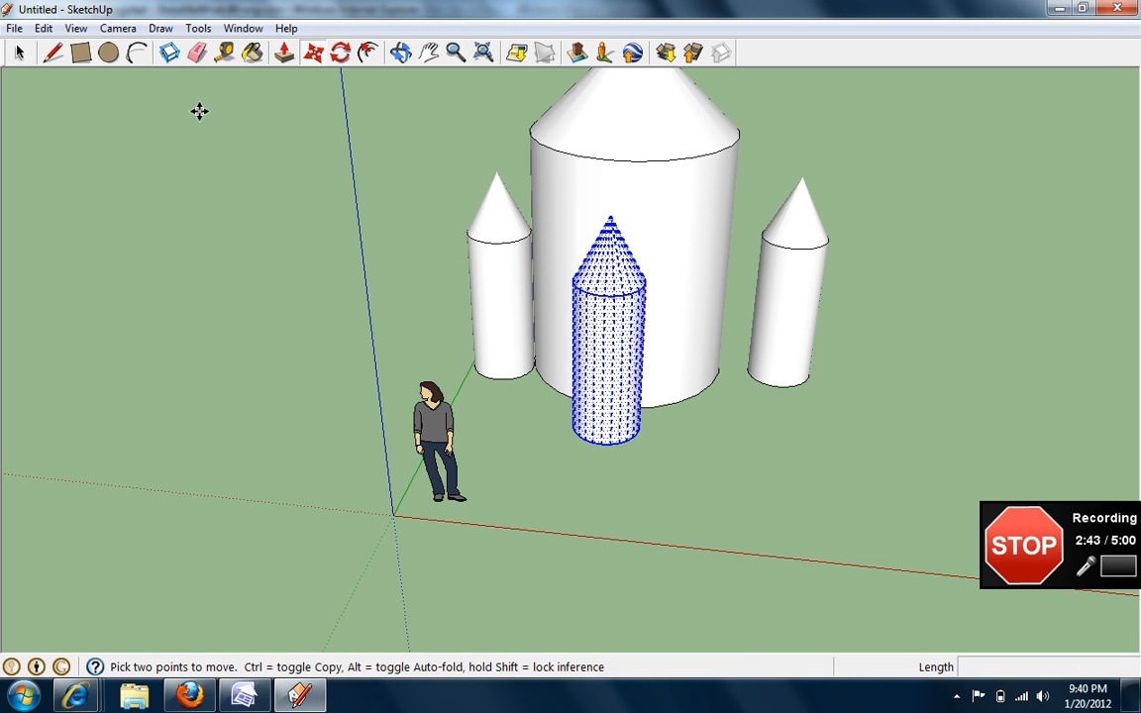
{"action": "left_click", "coordinate": [403, 54]}
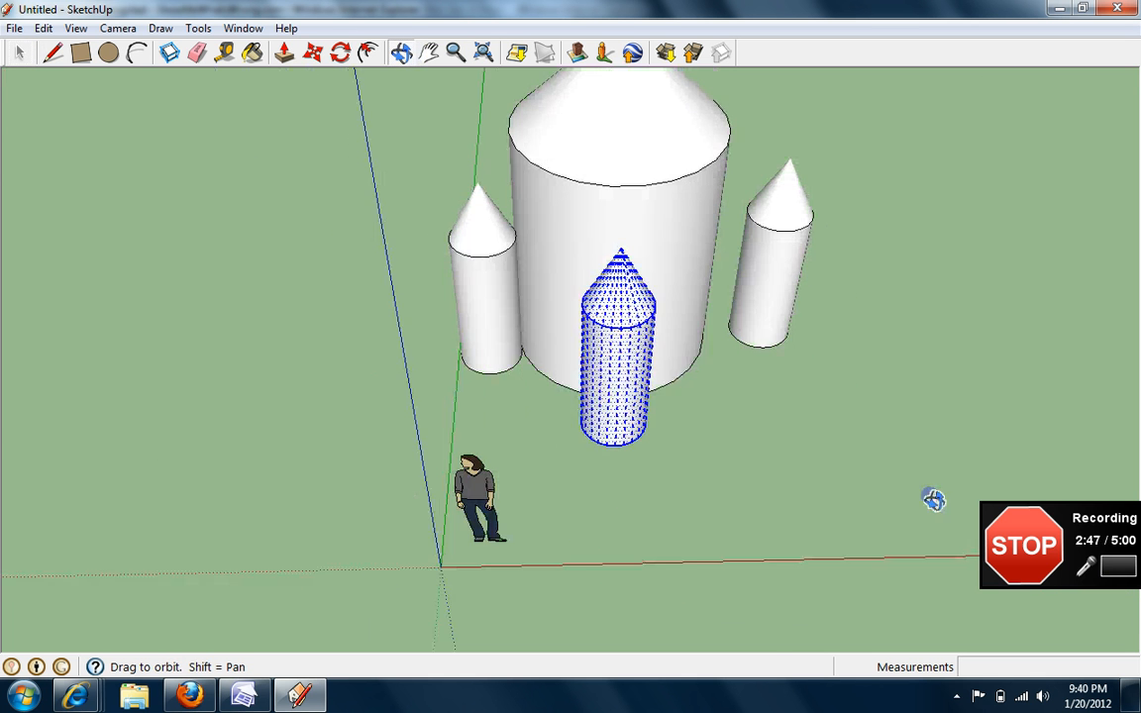
{"action": "left_click_drag", "start_coordinate": [933, 499], "coordinate": [791, 320]}
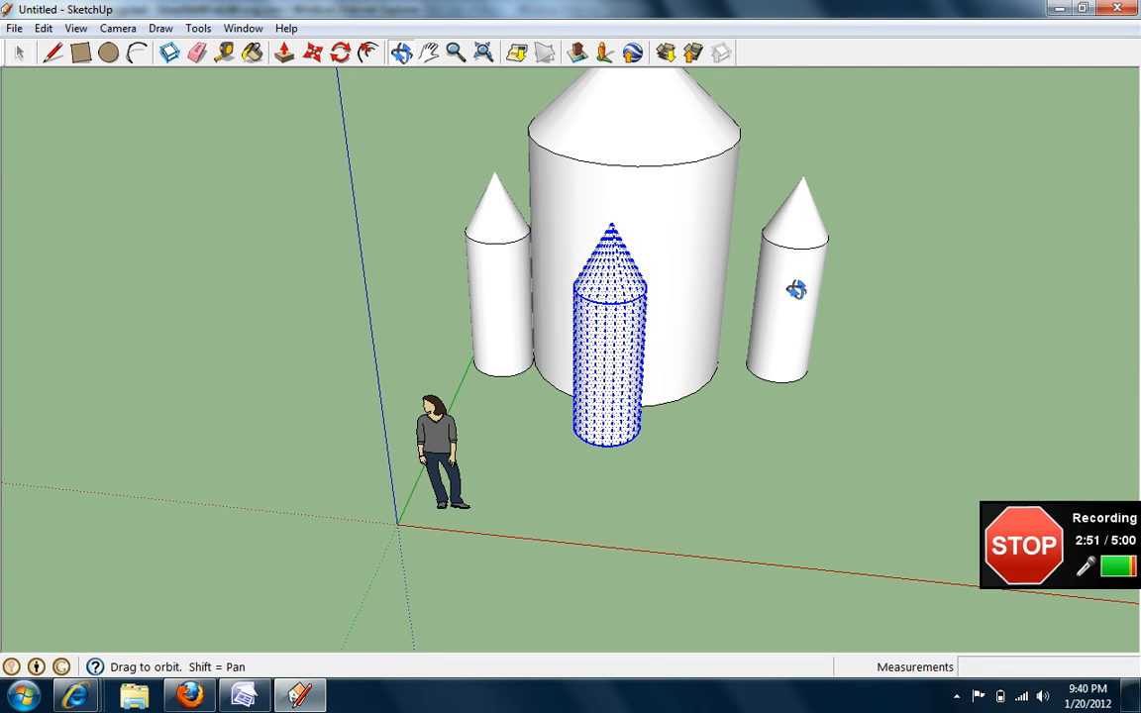
{"action": "left_click", "coordinate": [196, 27]}
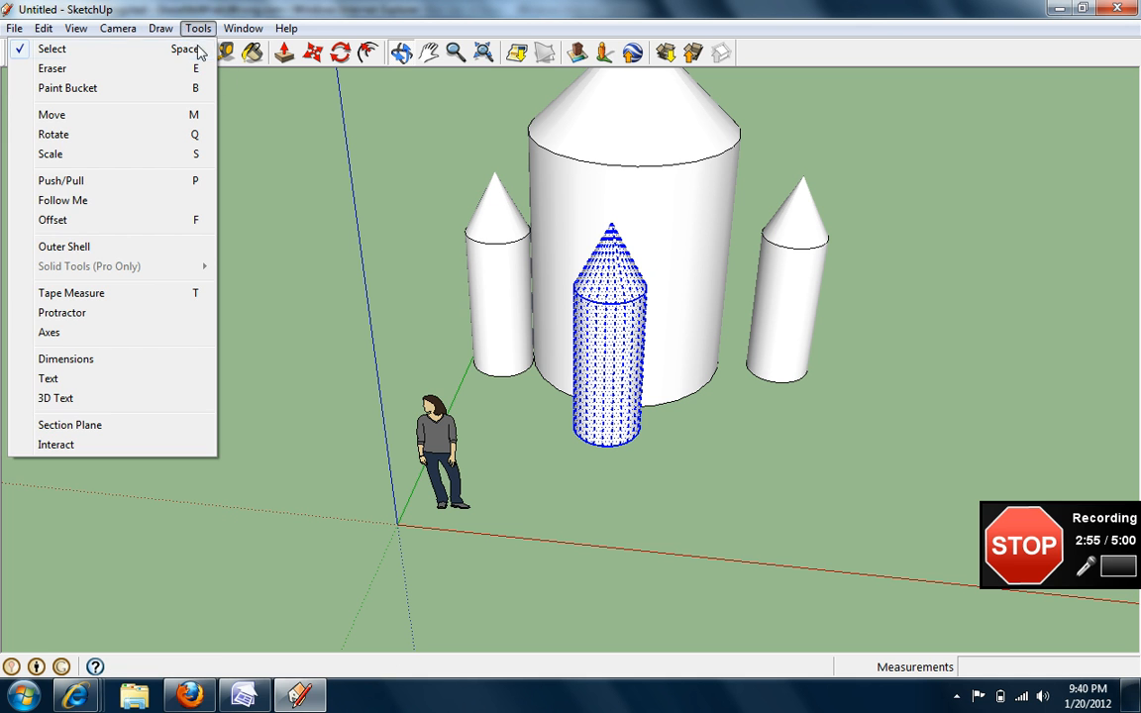
Move the right booster left until it sits against the main cylinder.
{"action": "left_click", "coordinate": [52, 47]}
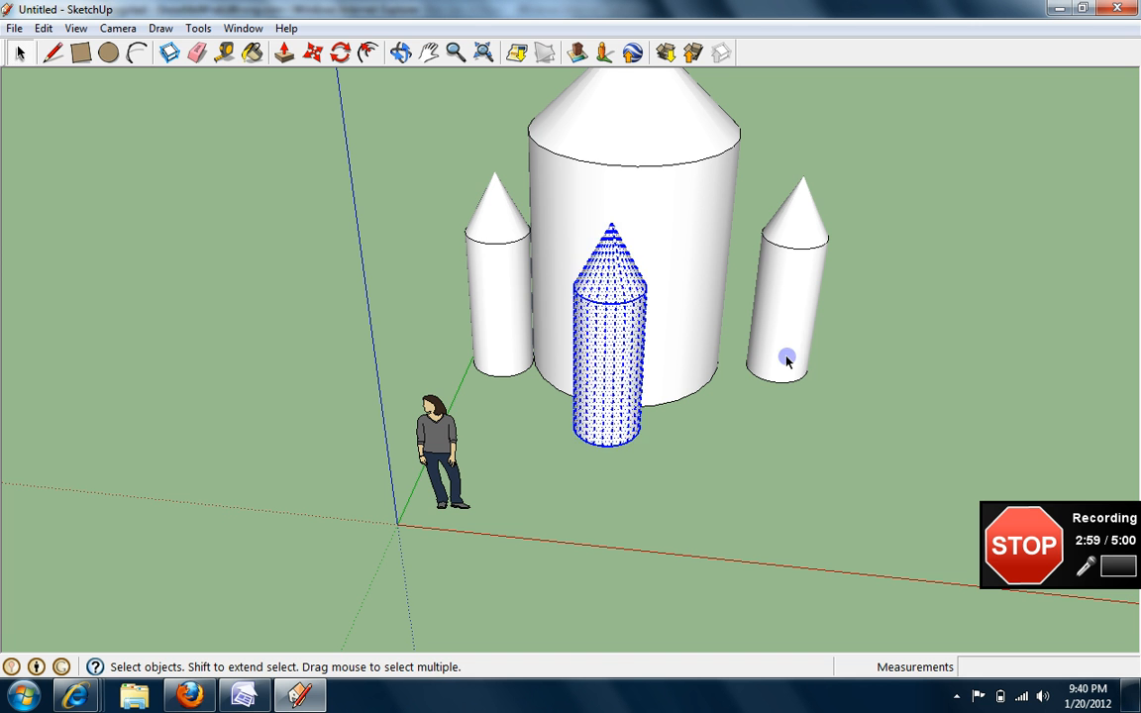
{"action": "left_click", "coordinate": [198, 27]}
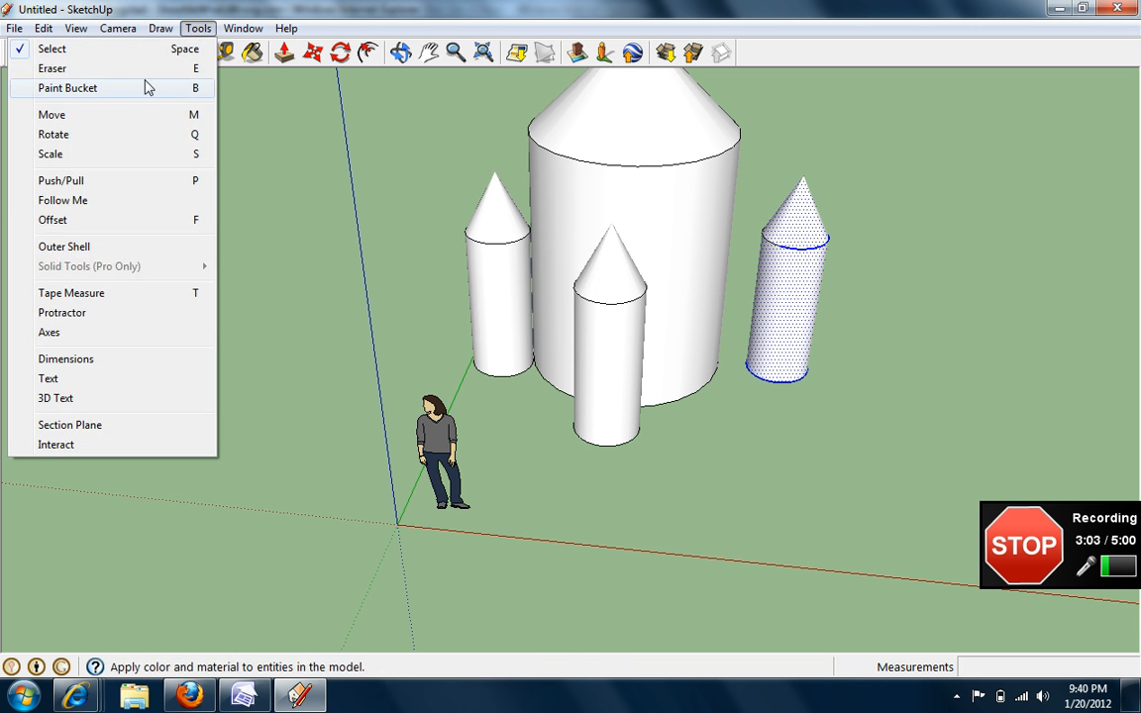
{"action": "left_click", "coordinate": [62, 113]}
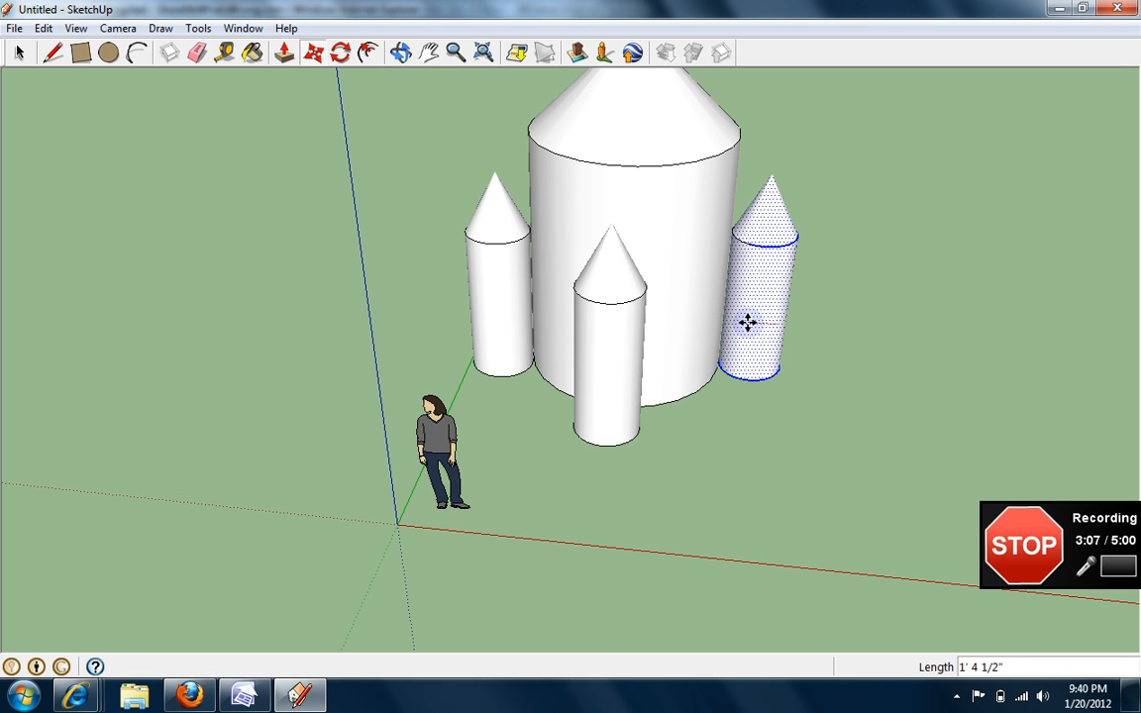
{"action": "left_click", "coordinate": [18, 52]}
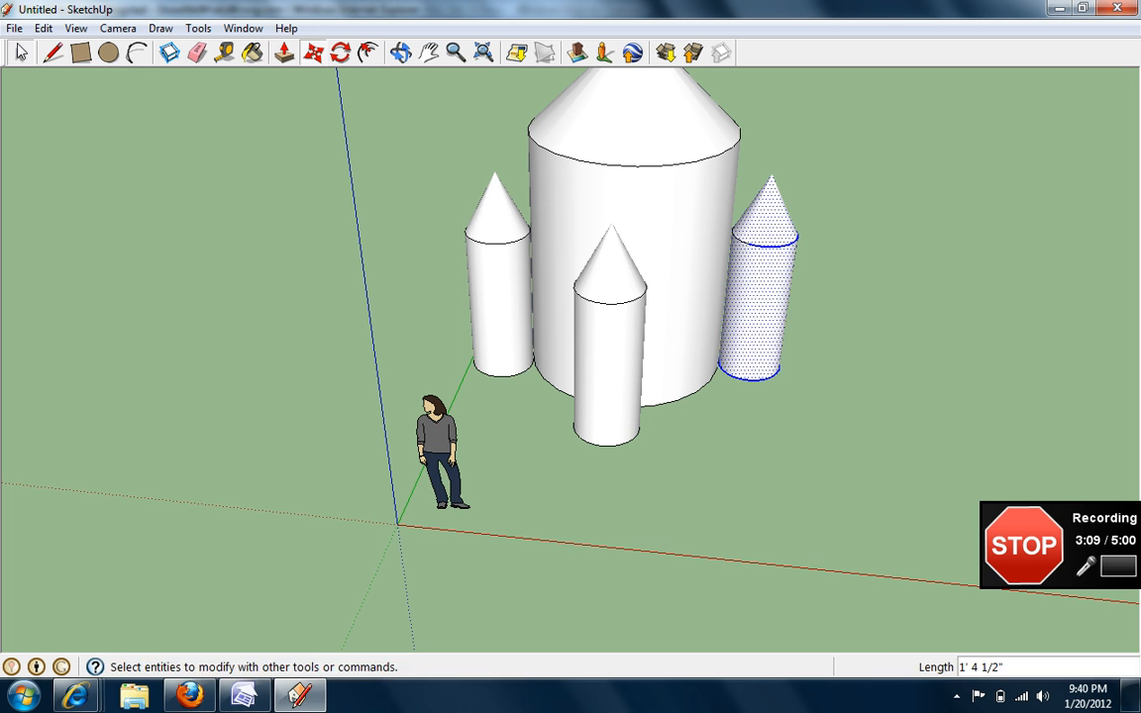
{"action": "left_click", "coordinate": [457, 53]}
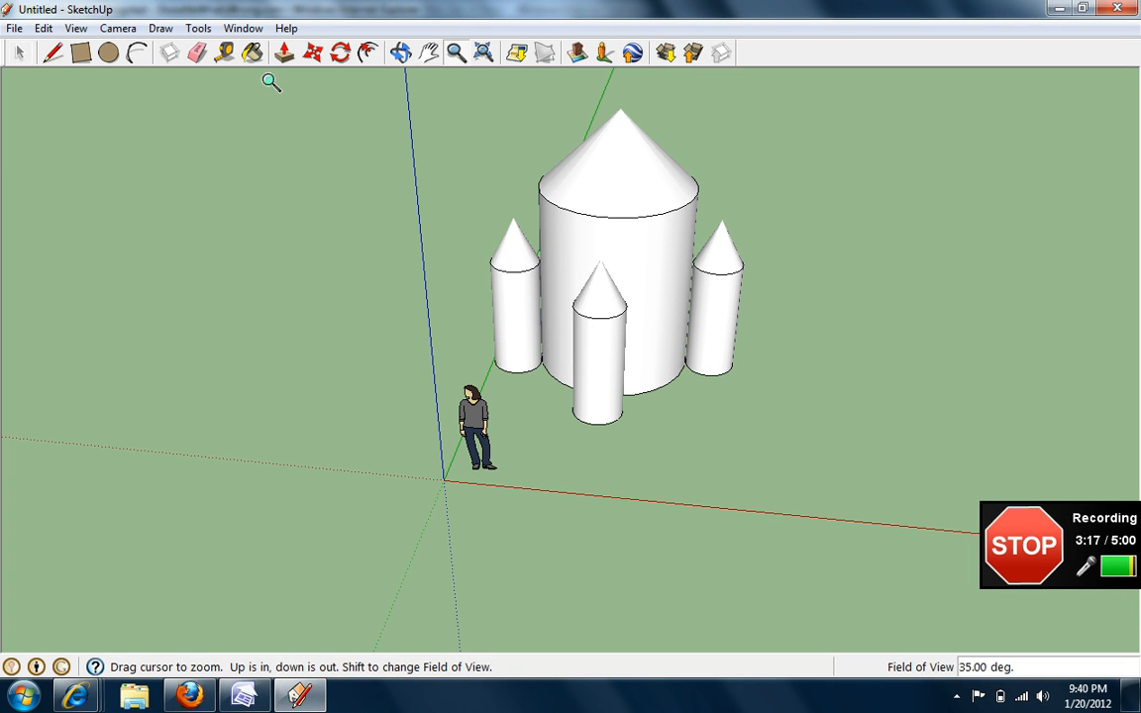
{"action": "mouse_move", "coordinate": [248, 54]}
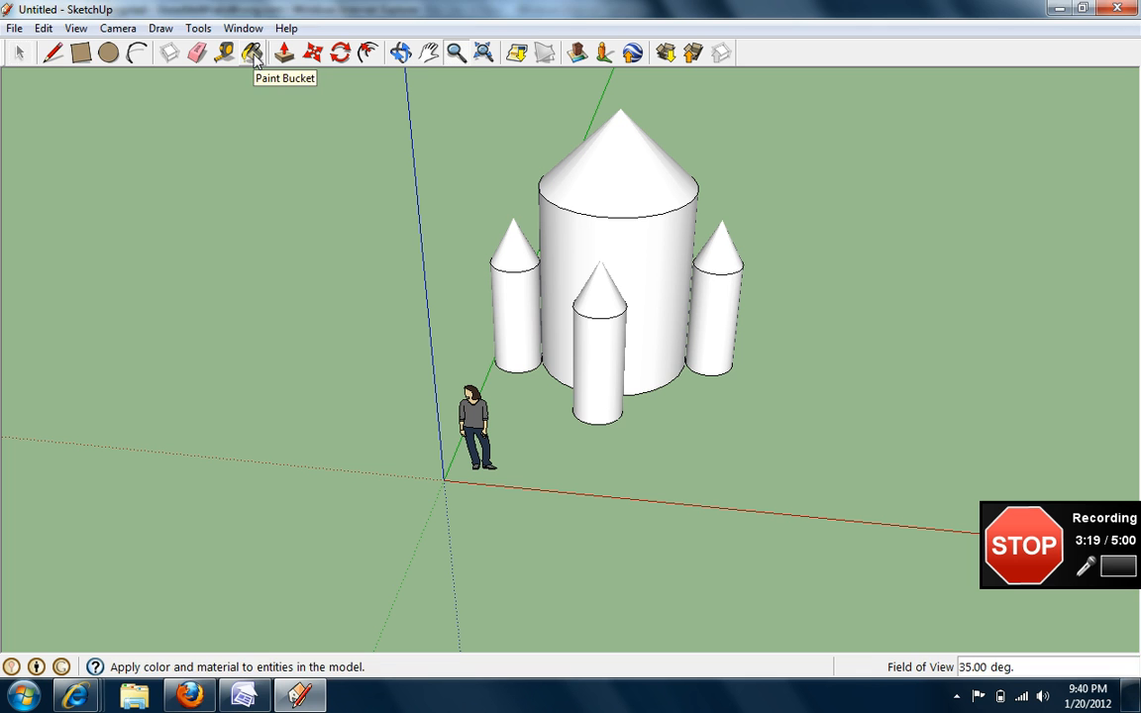
Paint the cylinder bodies bright red and the cone tops dark grey with the Paint Bucket.
{"action": "left_click", "coordinate": [250, 53]}
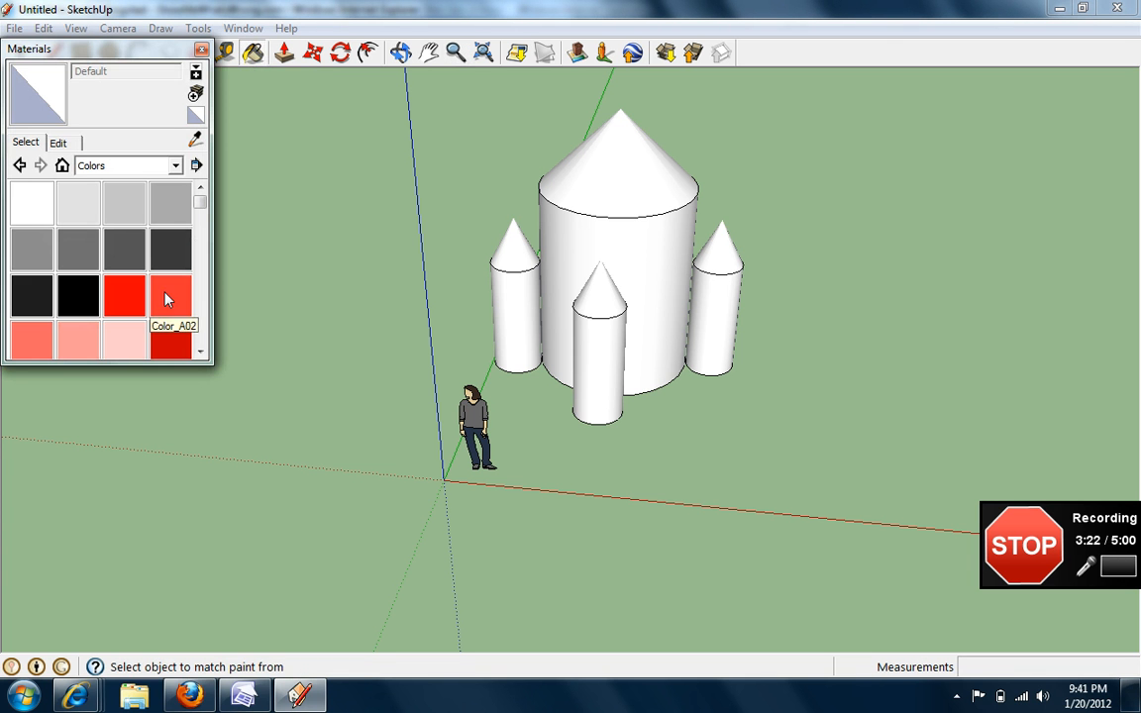
{"action": "left_click", "coordinate": [121, 294]}
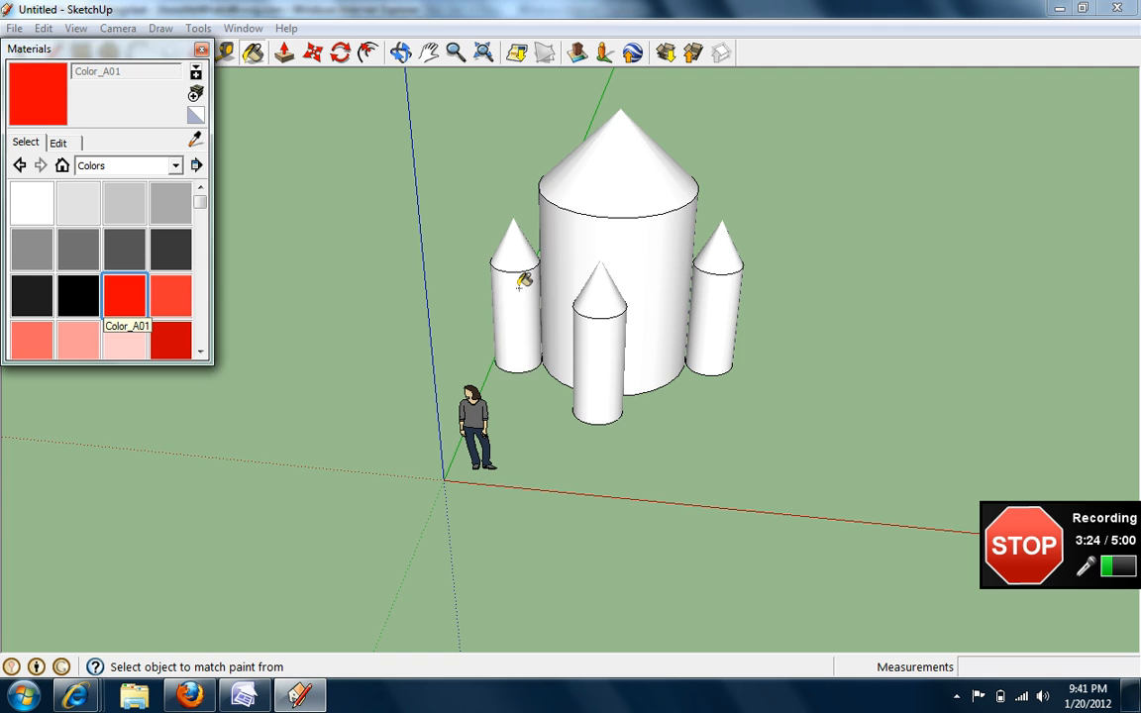
{"action": "left_click", "coordinate": [609, 297]}
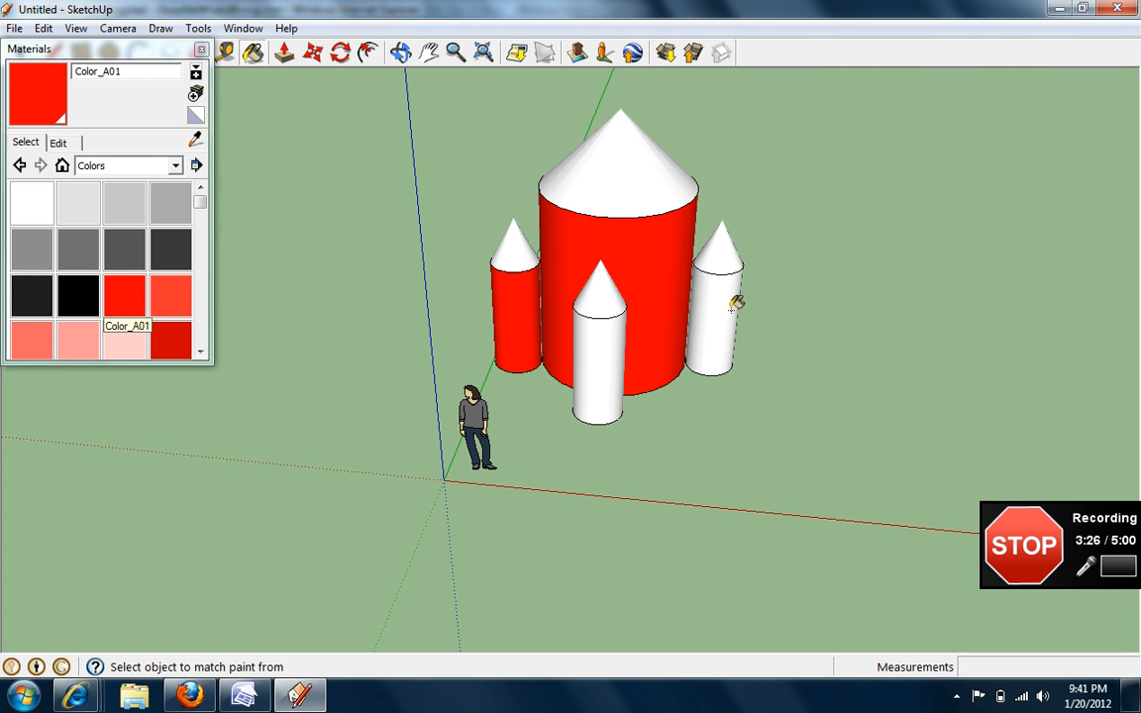
{"action": "left_click", "coordinate": [718, 307]}
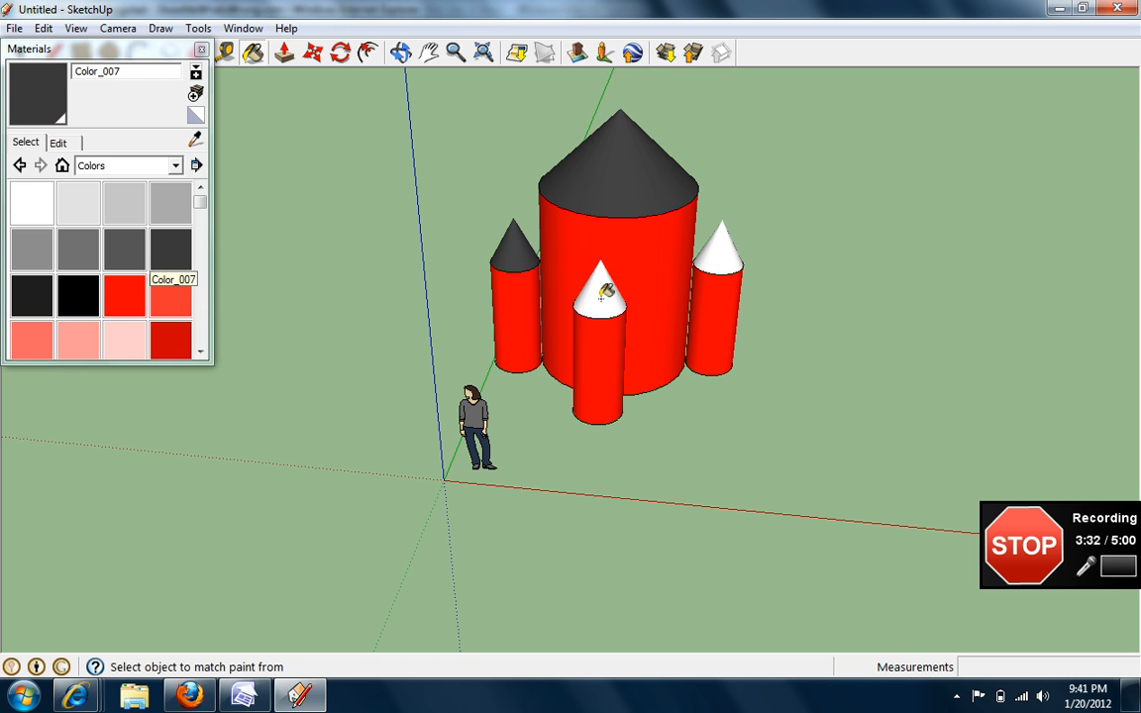
{"action": "left_click", "coordinate": [604, 293]}
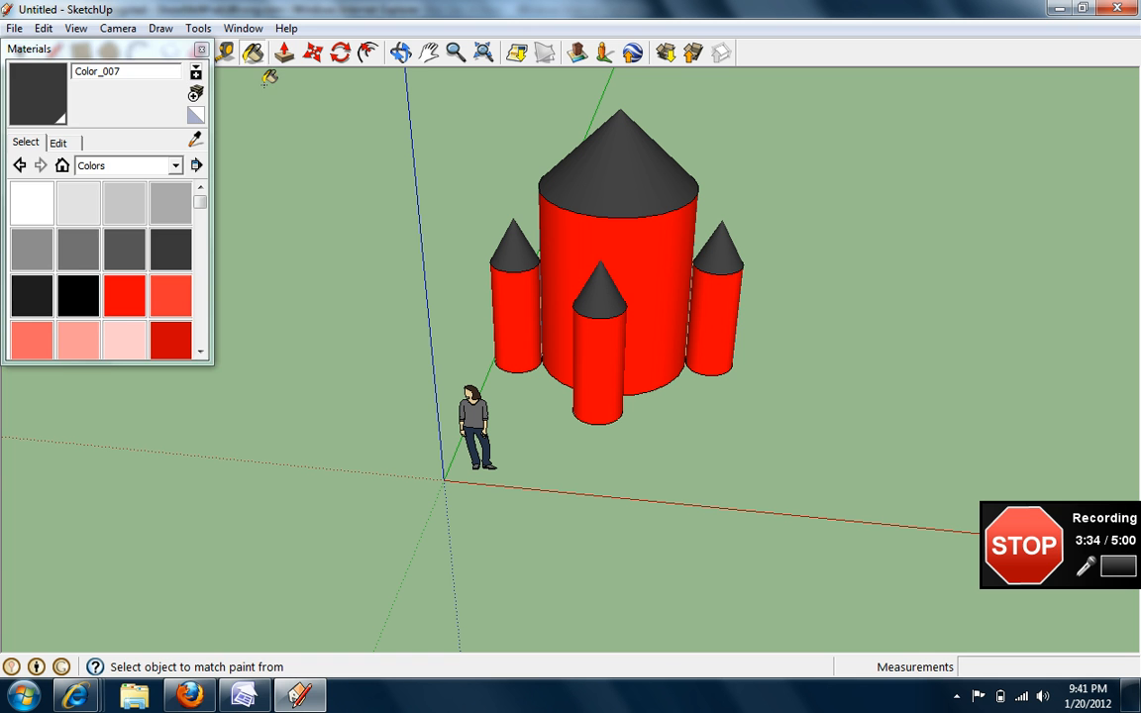
{"action": "mouse_move", "coordinate": [201, 54]}
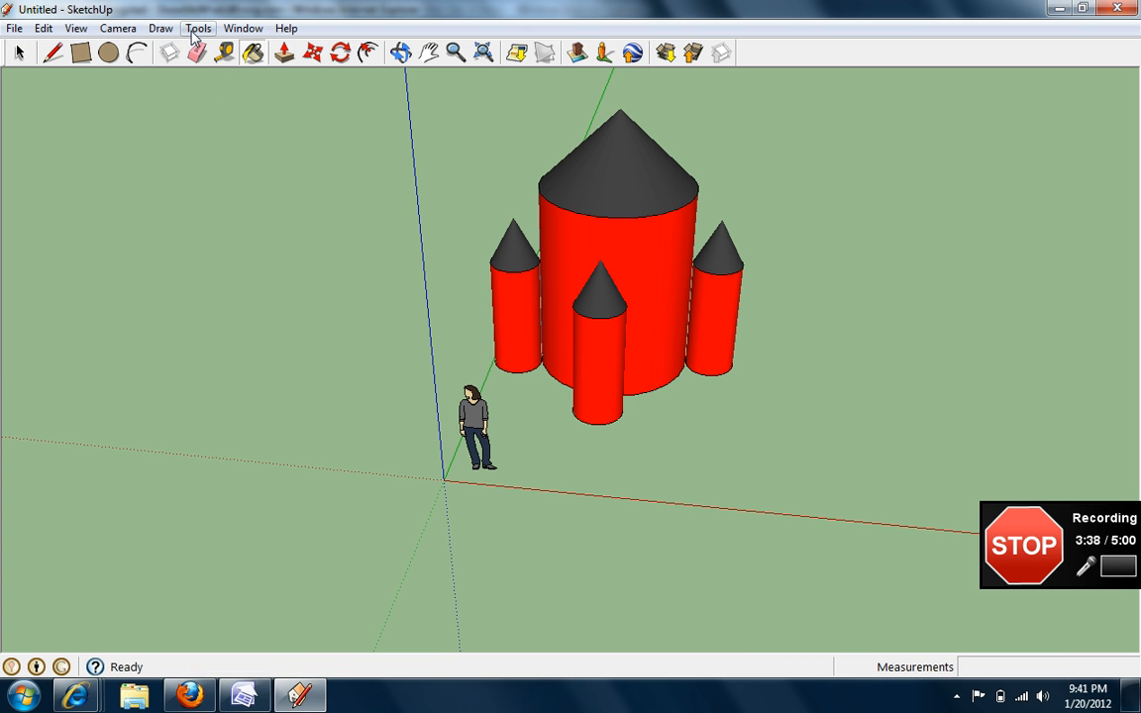
Enter 'USA' in the Place 3D Text dialog and confirm it for placement.
{"action": "left_click", "coordinate": [196, 26]}
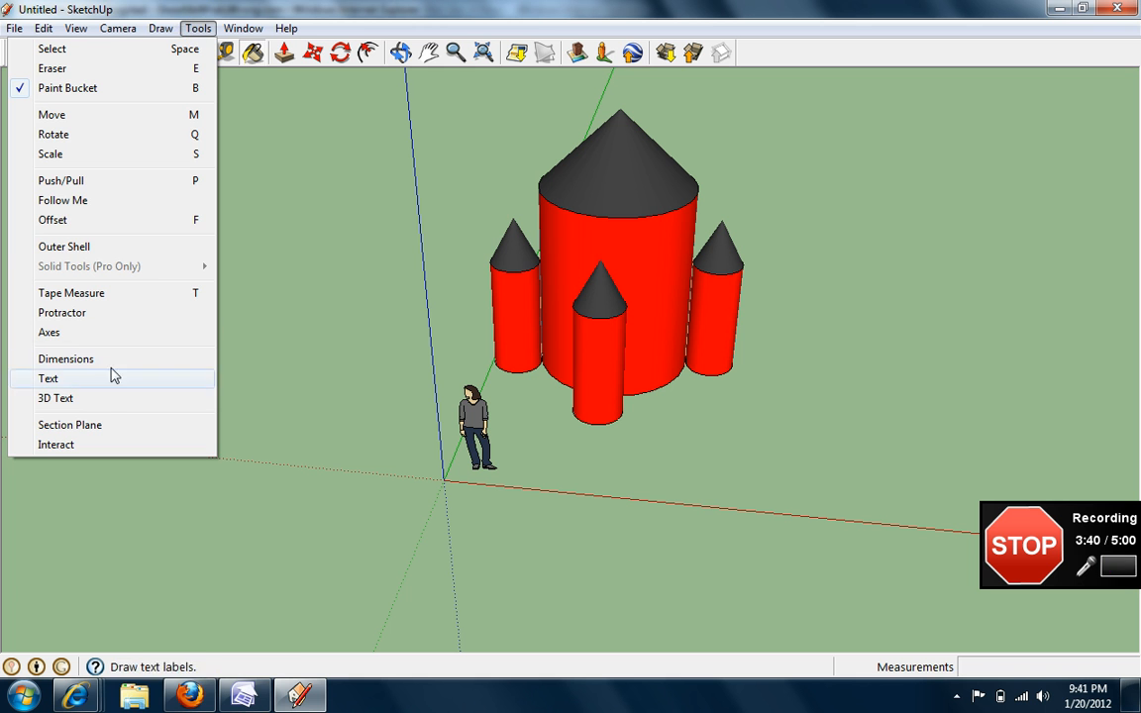
{"action": "left_click", "coordinate": [47, 379]}
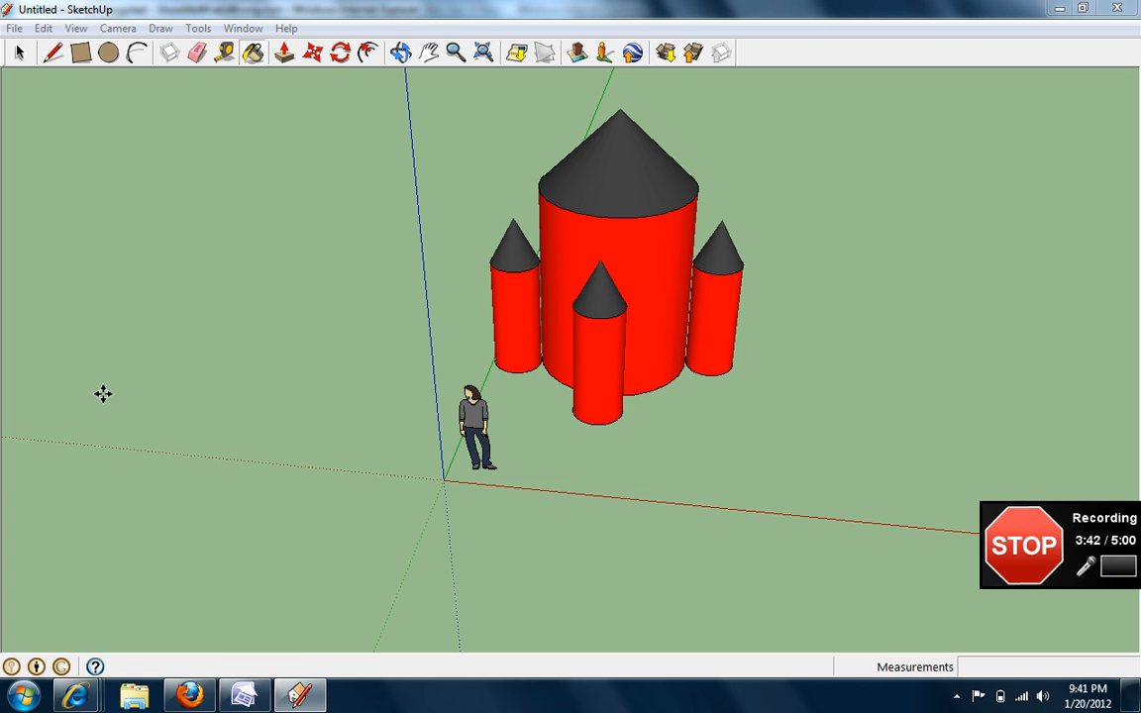
{"action": "left_click", "coordinate": [596, 53]}
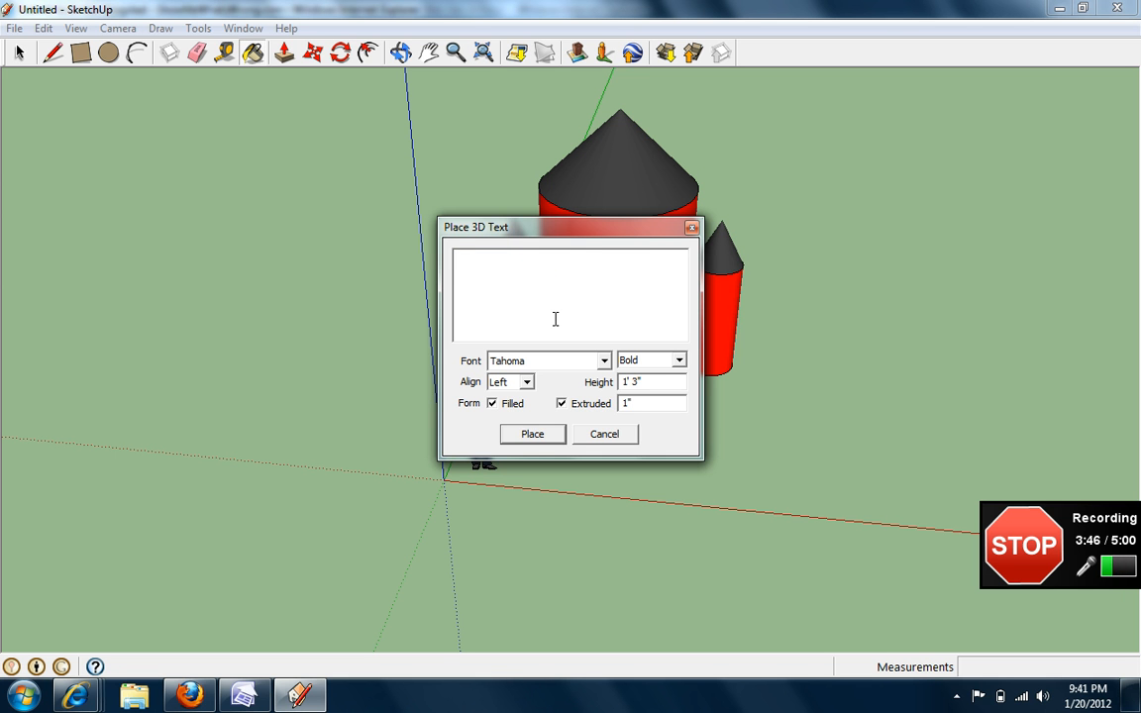
{"action": "type", "text": "US"}
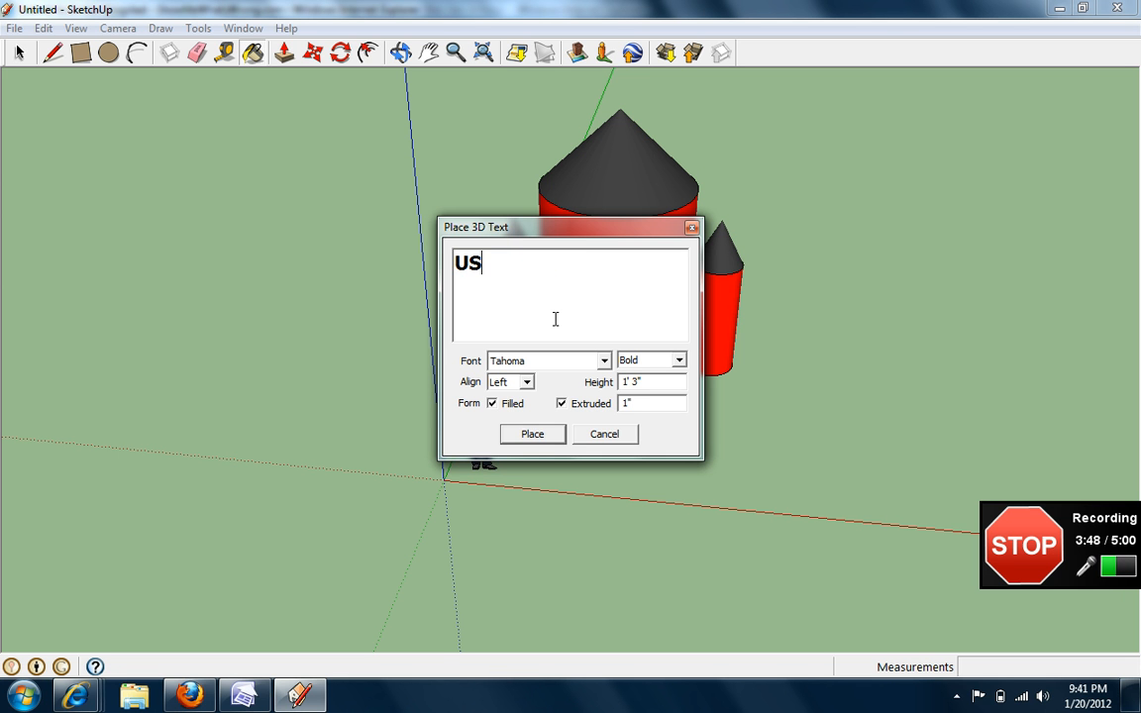
{"action": "type", "text": "A"}
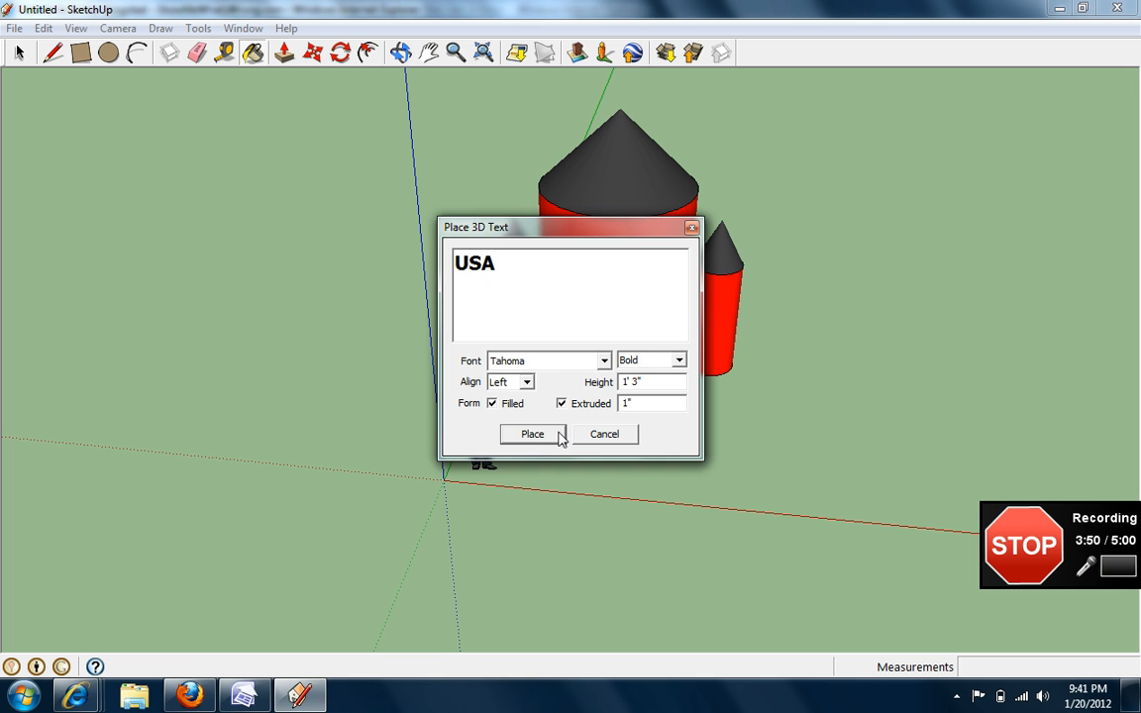
{"action": "left_click", "coordinate": [531, 434]}
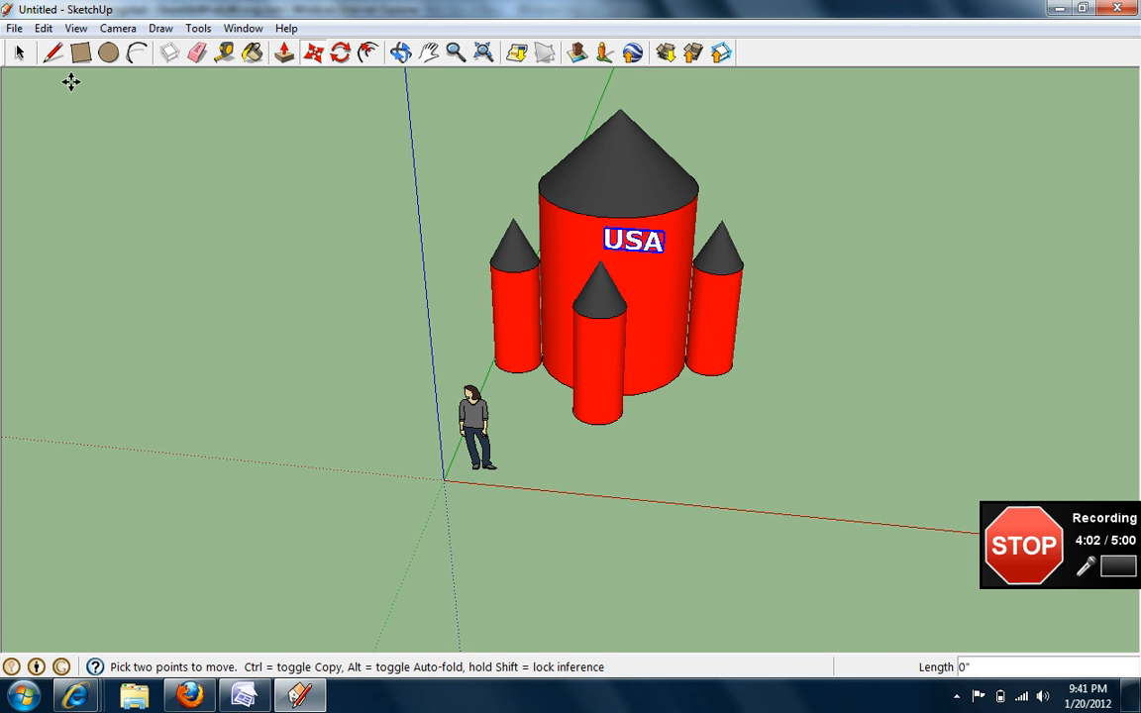
Drop the USA lettering onto the front of the red main cylinder.
{"action": "left_click", "coordinate": [20, 52]}
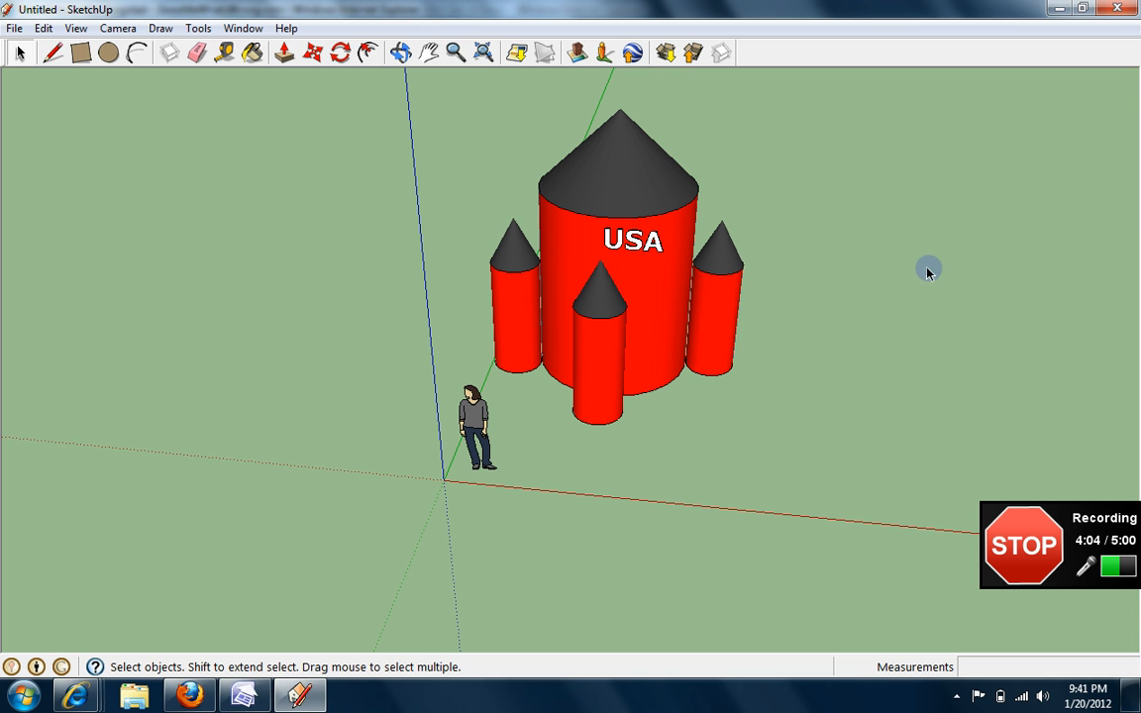
{"action": "mouse_move", "coordinate": [489, 171]}
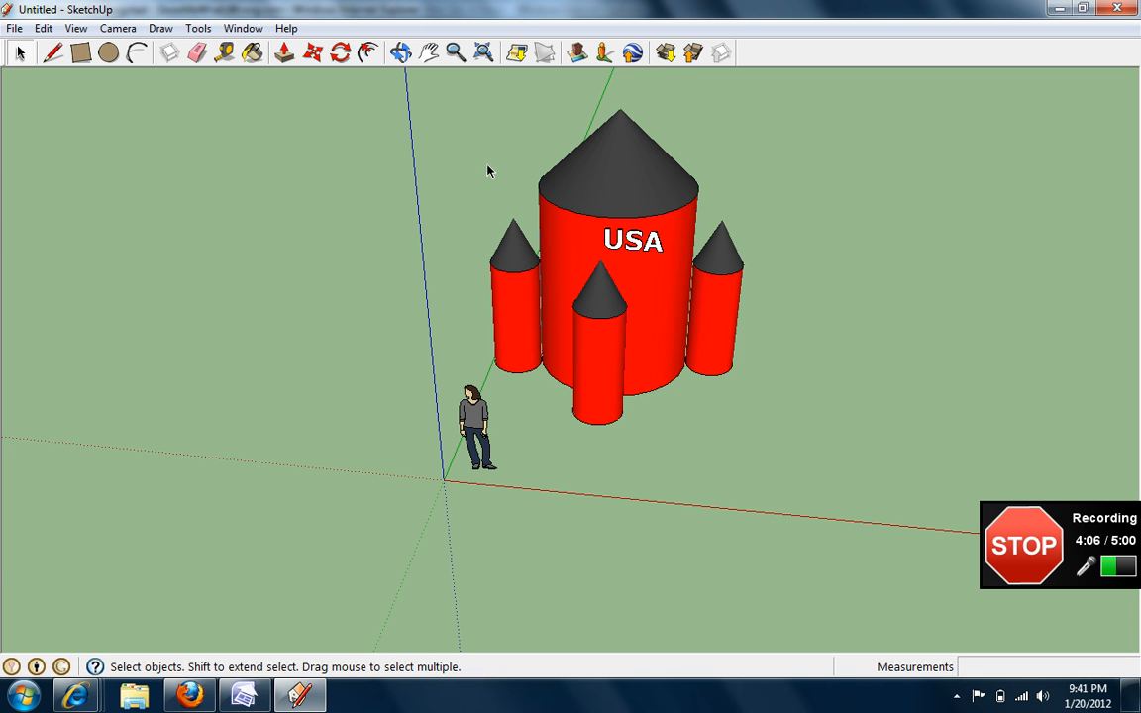